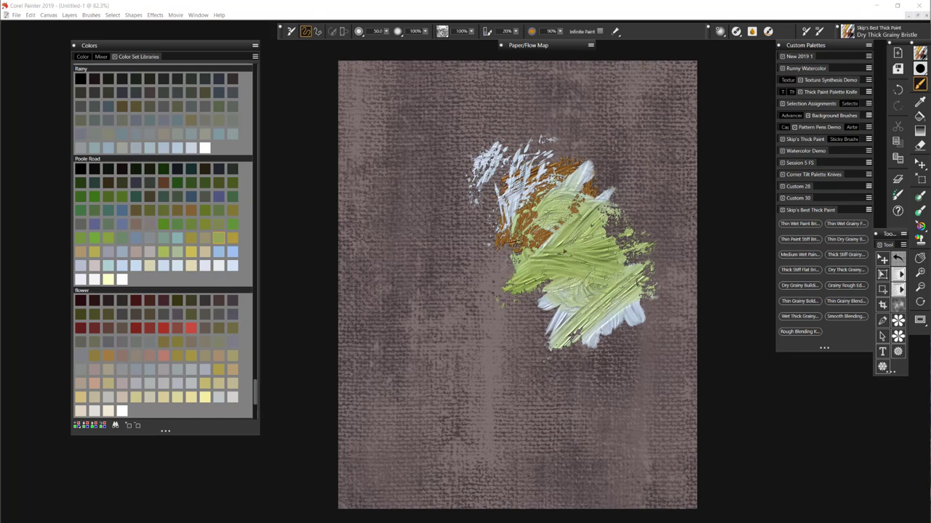
pyautogui.moveTo(665, 517)
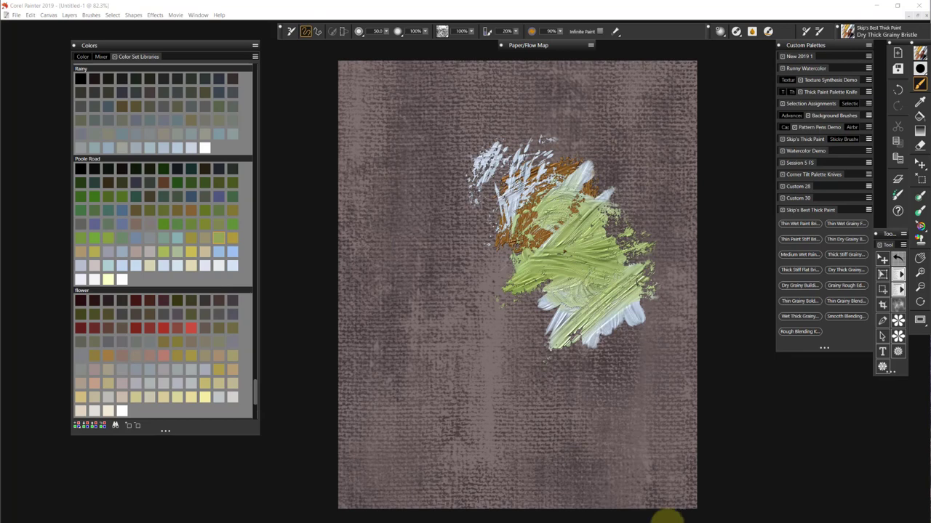
pyautogui.moveTo(691, 466)
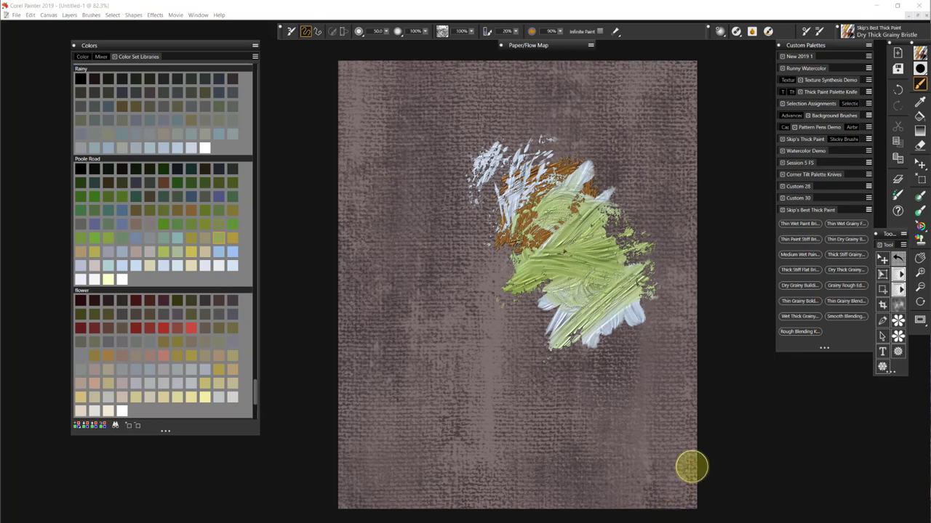
# Clear the old strokes from the canvas and choose the Dry Grainy Building Knife variant
pyautogui.moveTo(691, 466); pyautogui.dragTo(574, 229)
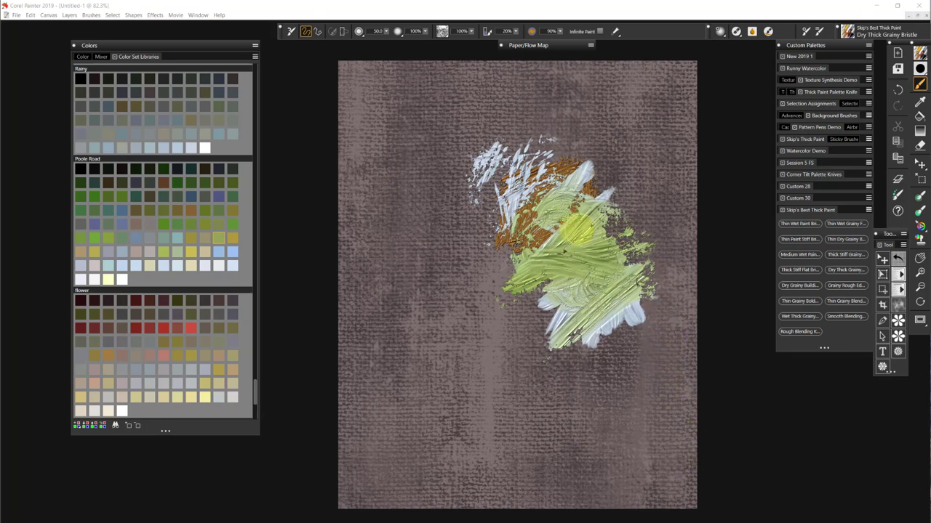
pyautogui.moveTo(575, 229); pyautogui.dragTo(599, 299)
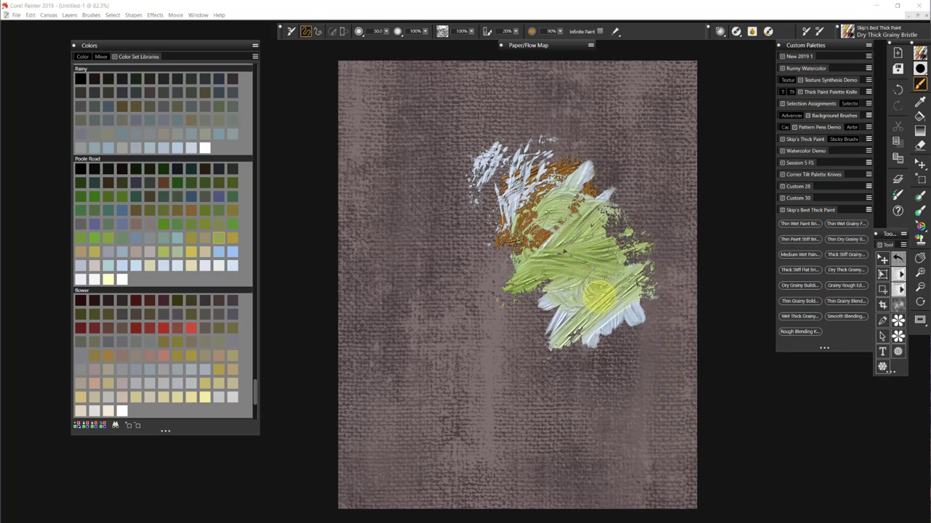
pyautogui.moveTo(799, 285)
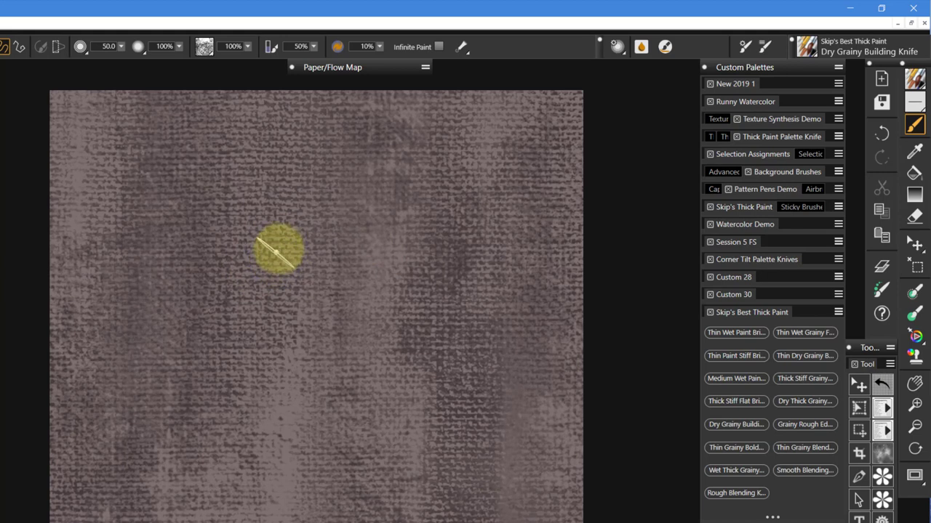
# Drag three grainy green knife strokes into a broken patch at the upper left
pyautogui.moveTo(280, 250); pyautogui.dragTo(254, 280)
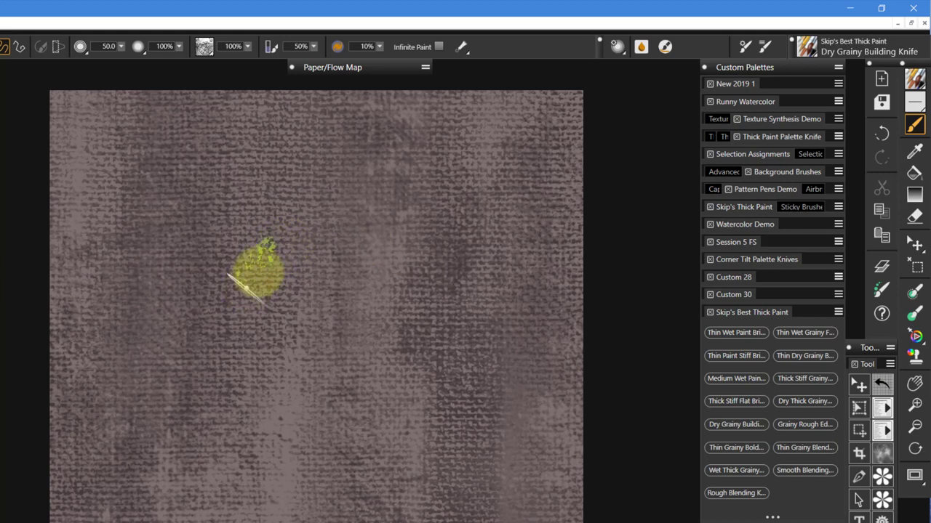
pyautogui.moveTo(258, 284); pyautogui.dragTo(298, 250)
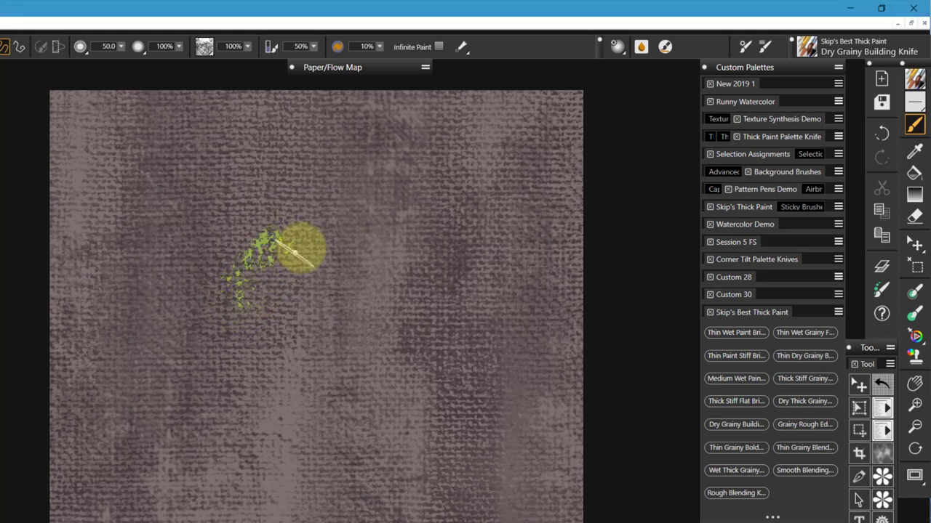
pyautogui.moveTo(298, 250); pyautogui.dragTo(240, 316)
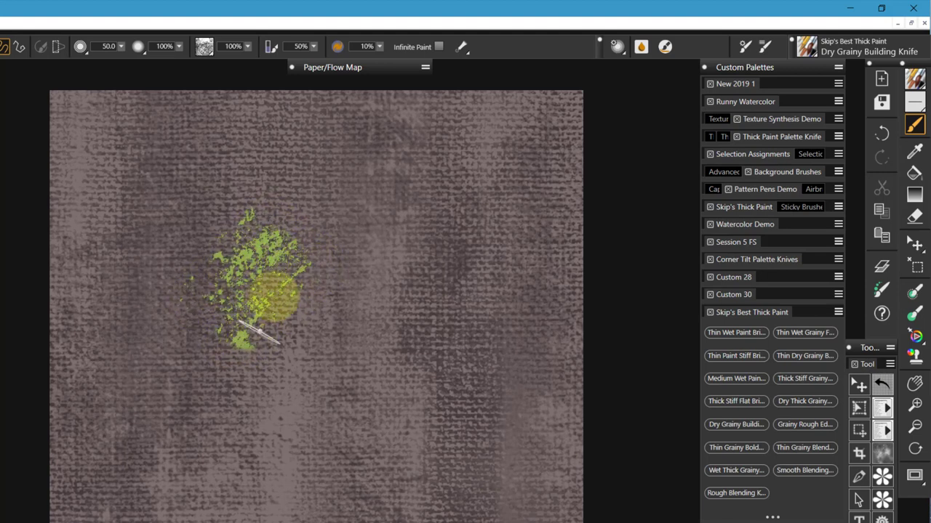
pyautogui.click(332, 67)
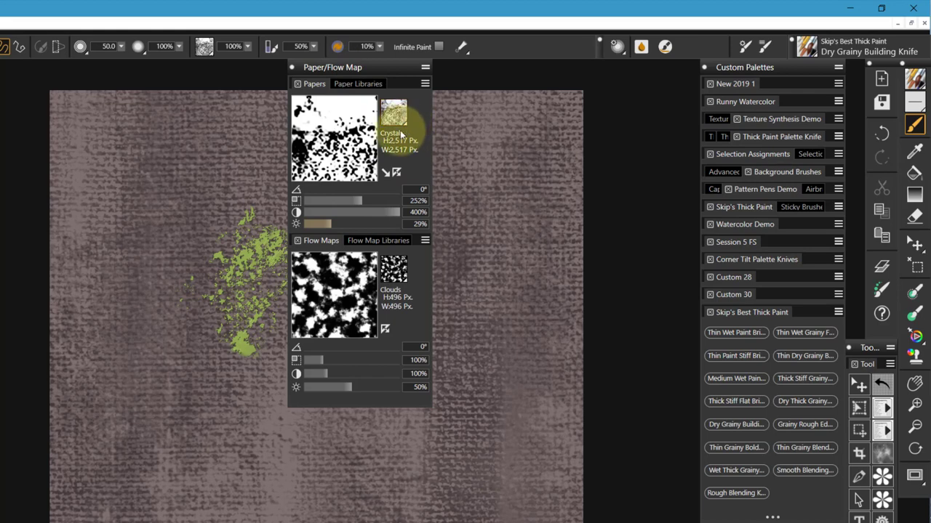
# Switch the paper texture to the black cracked paper from Paper Libraries
pyautogui.click(321, 240)
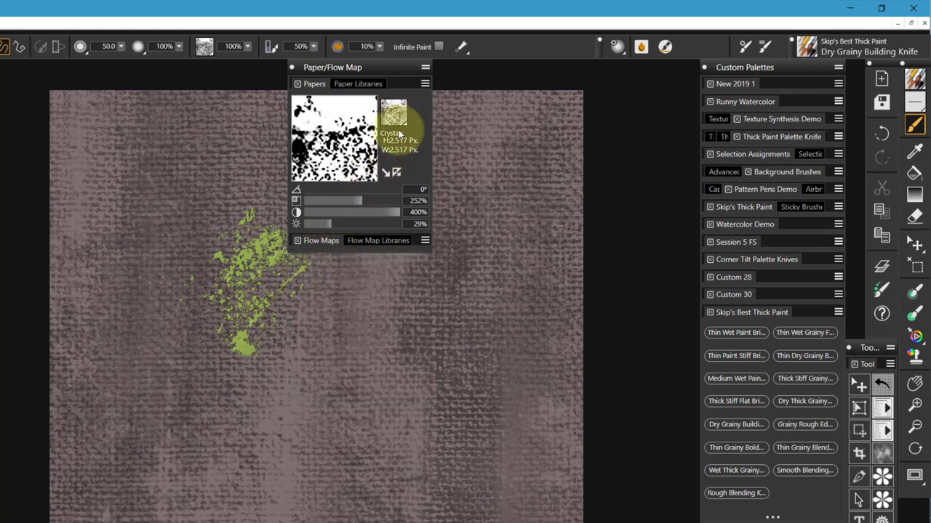
pyautogui.click(394, 113)
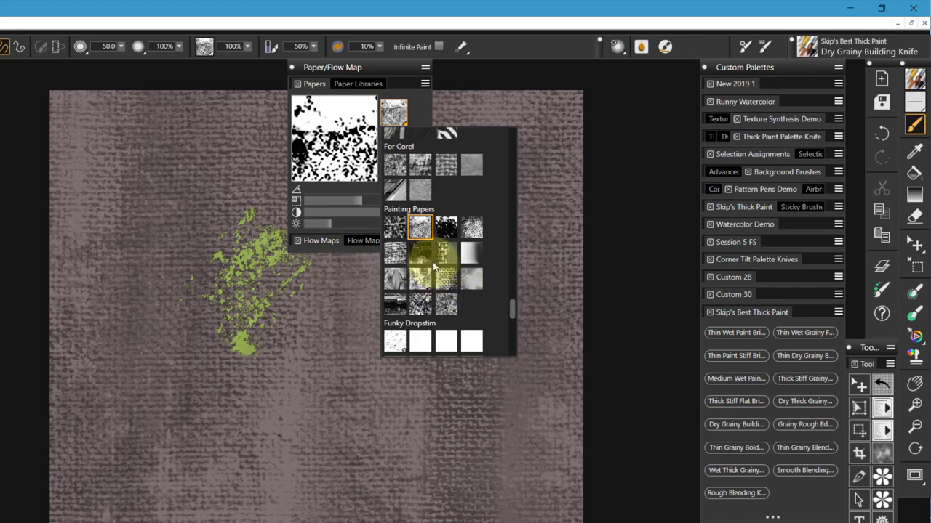
pyautogui.click(446, 227)
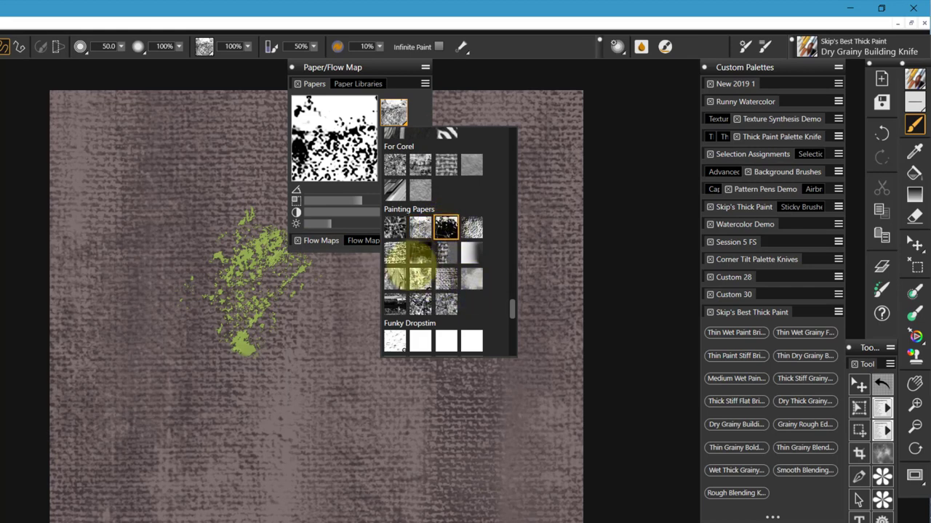
pyautogui.click(393, 110)
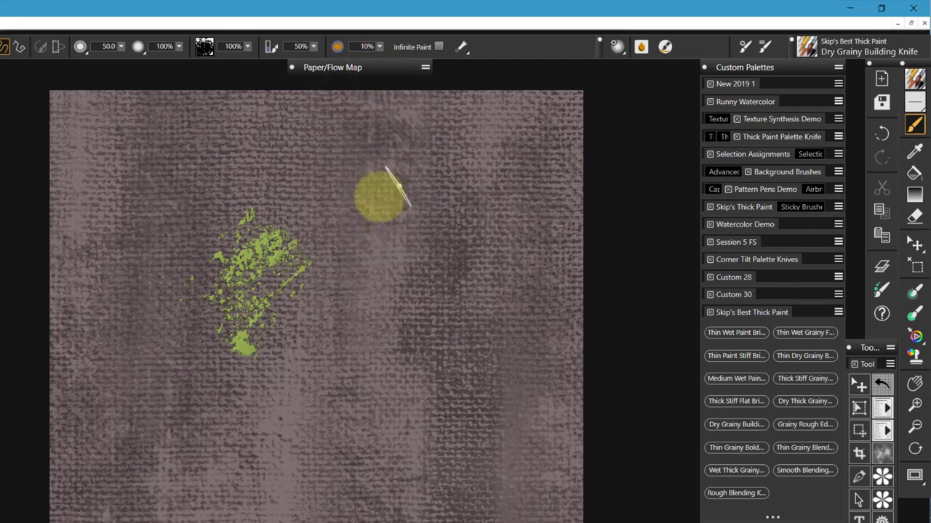
# Enlarge the green patch with six broader, smoother knife strokes
pyautogui.moveTo(385, 196); pyautogui.dragTo(305, 218)
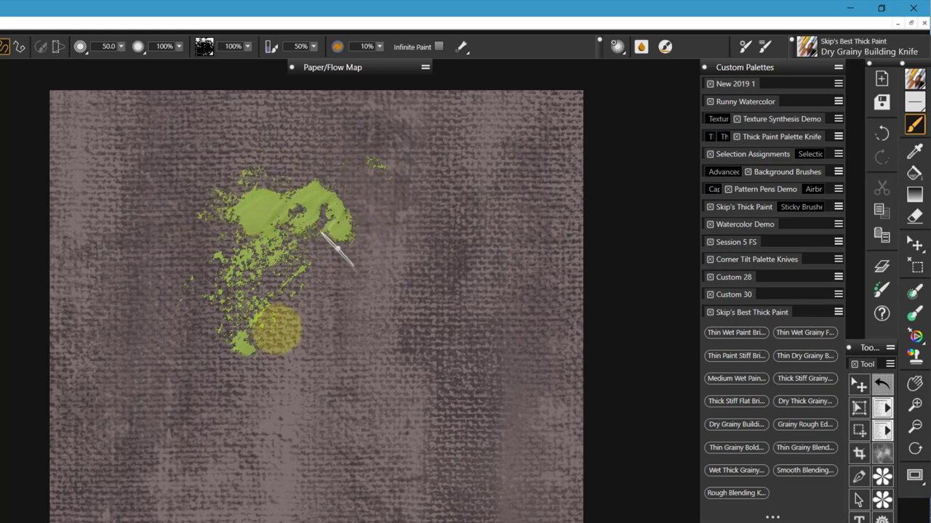
pyautogui.moveTo(284, 335); pyautogui.dragTo(407, 236)
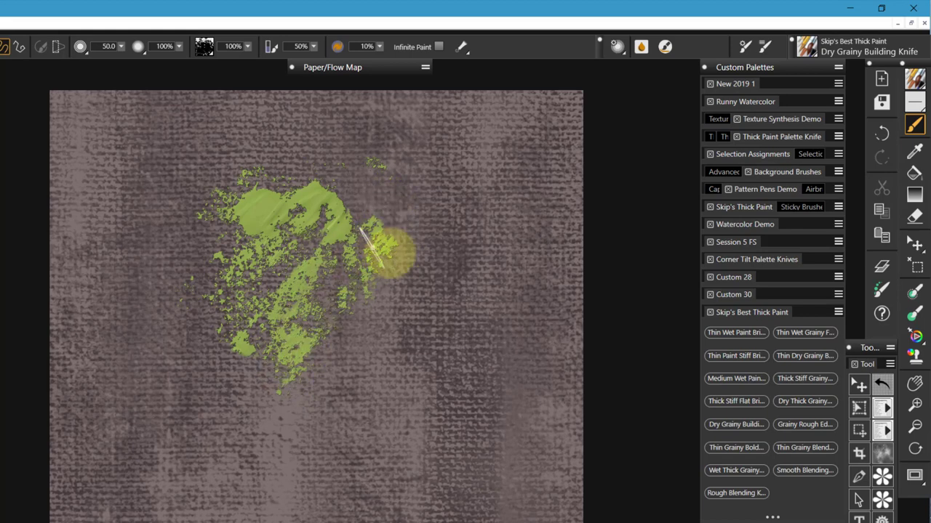
pyautogui.moveTo(385, 250); pyautogui.dragTo(298, 418)
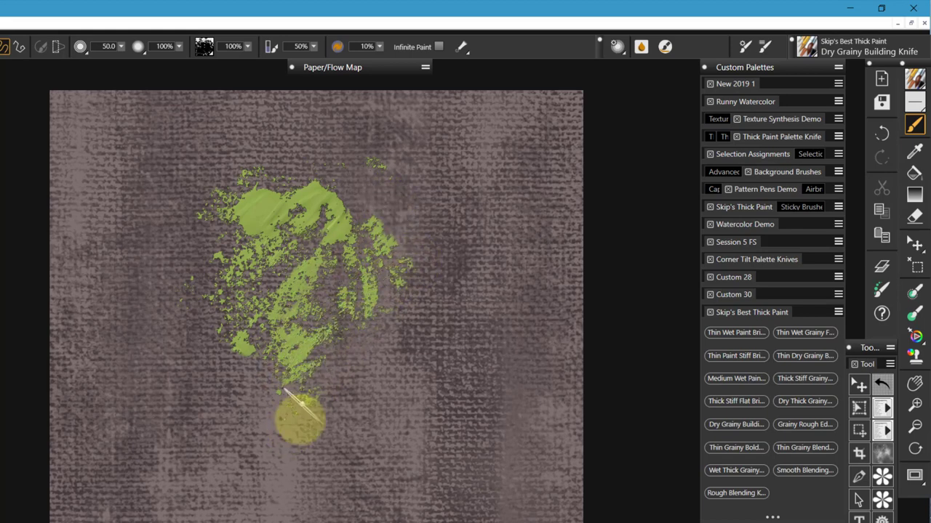
pyautogui.moveTo(302, 418); pyautogui.dragTo(302, 258)
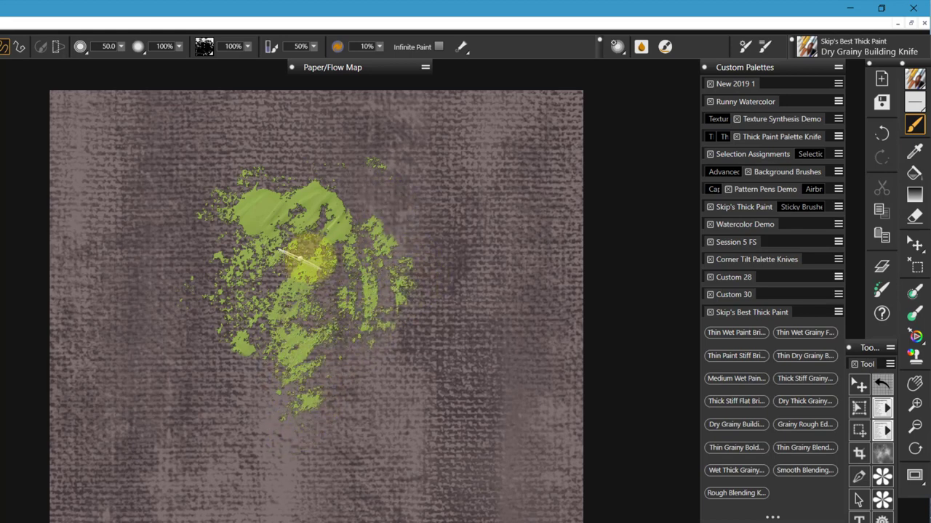
pyautogui.moveTo(280, 251); pyautogui.dragTo(349, 200)
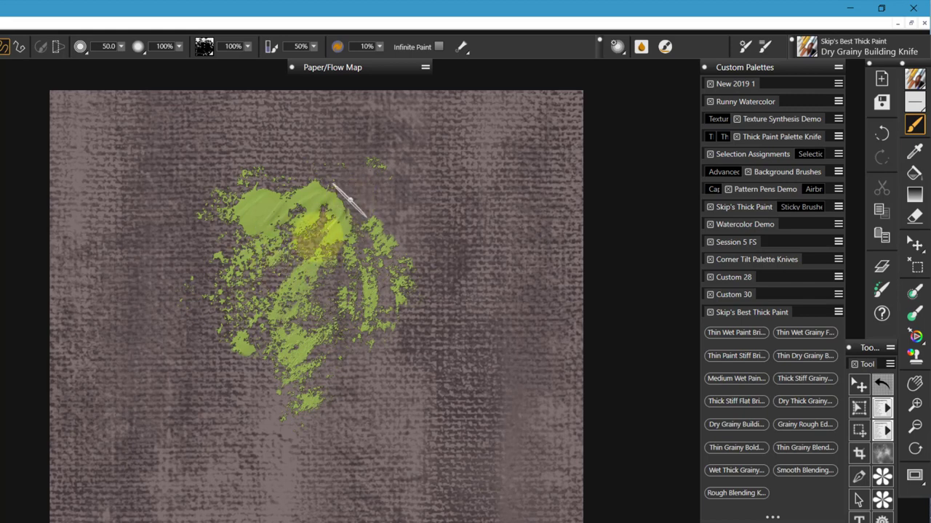
pyautogui.moveTo(349, 197); pyautogui.dragTo(255, 312)
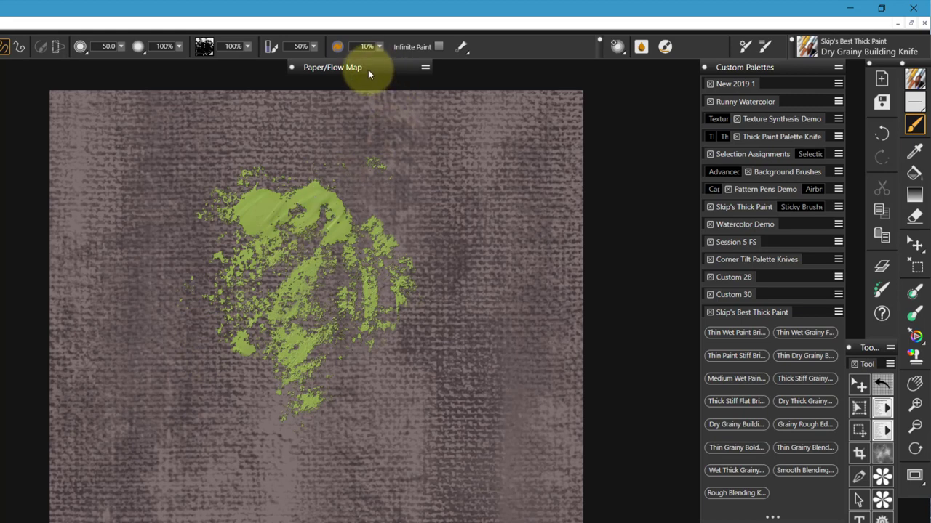
# Load a finer grainy paper and paint two rough green dashes near the upper left
pyautogui.click(332, 67)
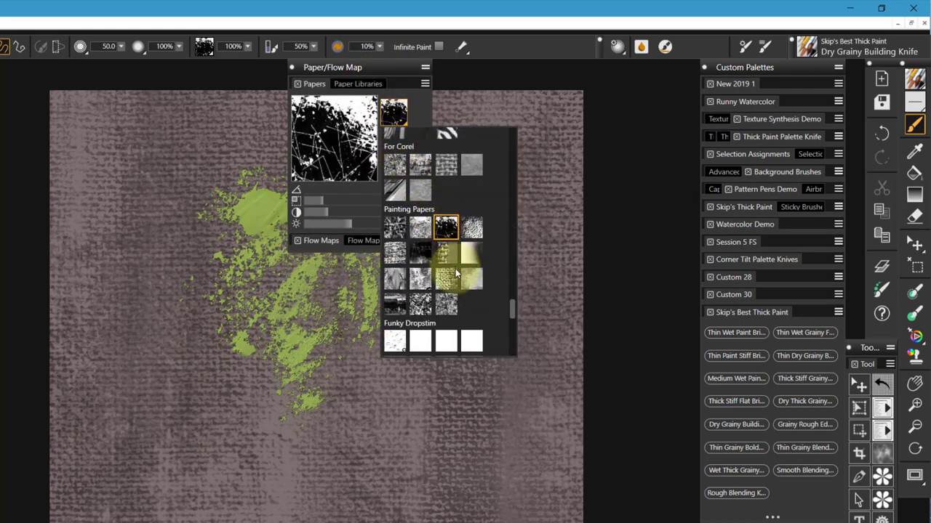
pyautogui.click(393, 112)
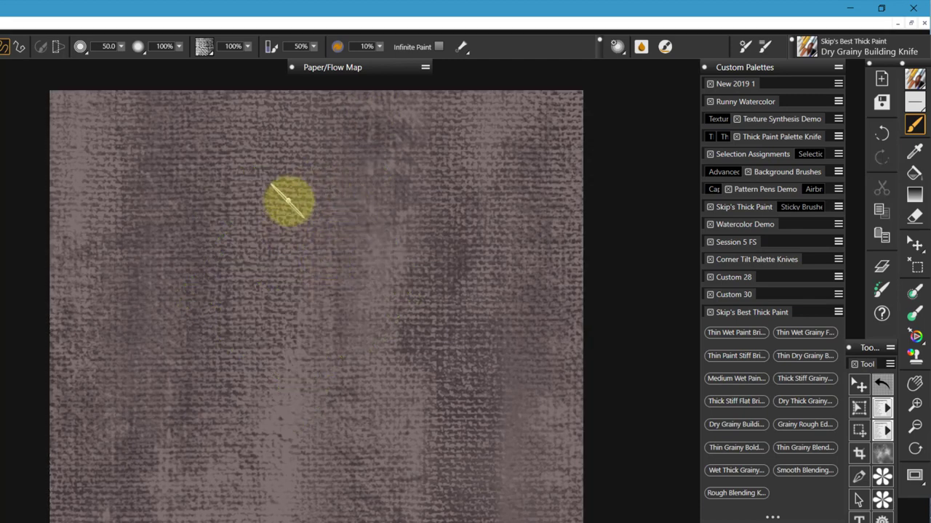
pyautogui.moveTo(287, 200); pyautogui.dragTo(262, 284)
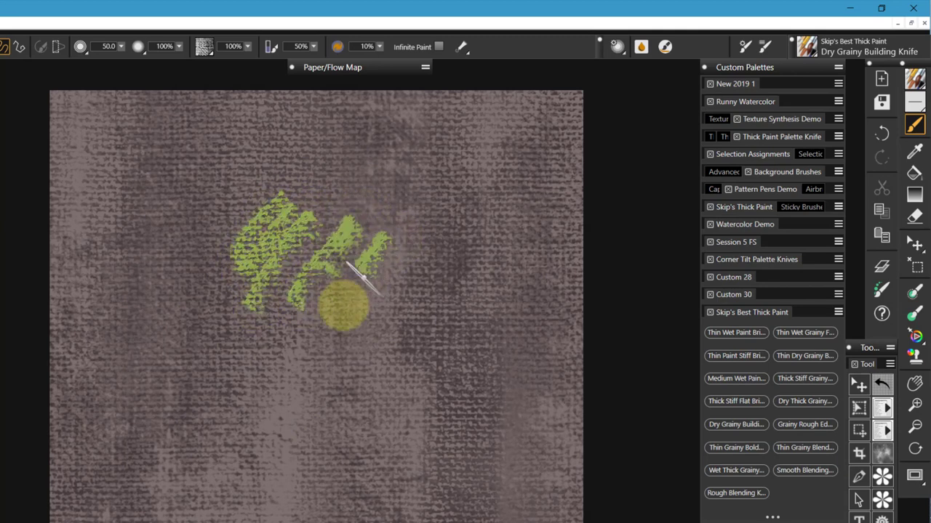
pyautogui.moveTo(357, 291); pyautogui.dragTo(269, 211)
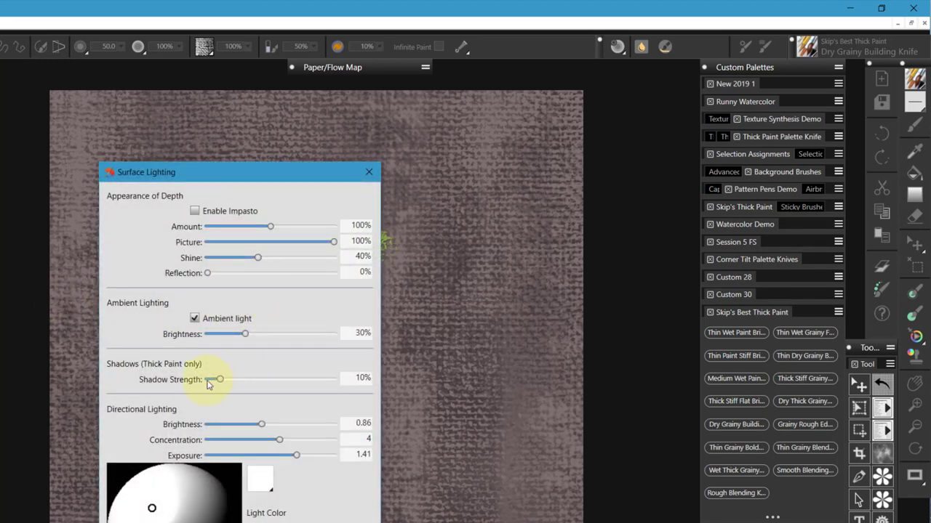
pyautogui.moveTo(191, 373)
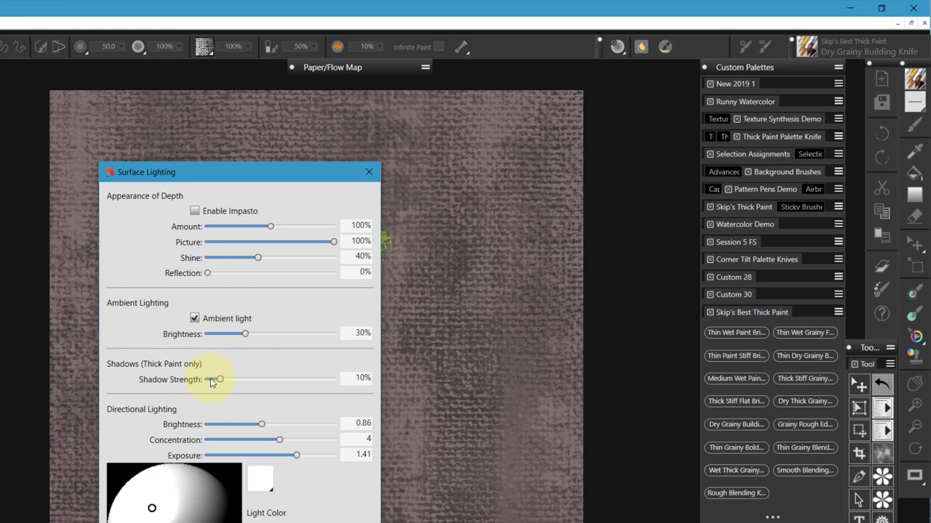
# Settle the Surface Lighting Shadow Strength slider at 1% and apply it
pyautogui.moveTo(219, 380); pyautogui.dragTo(208, 380)
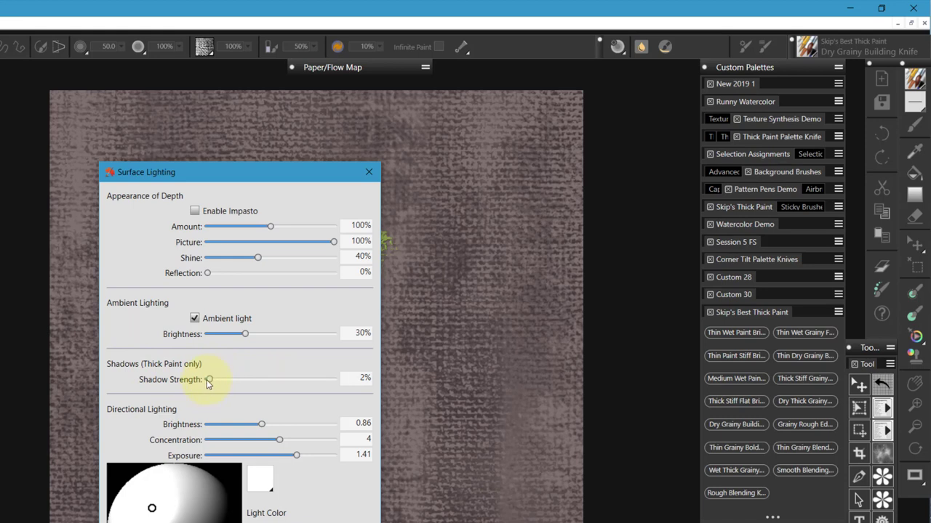
pyautogui.moveTo(211, 379); pyautogui.dragTo(207, 379)
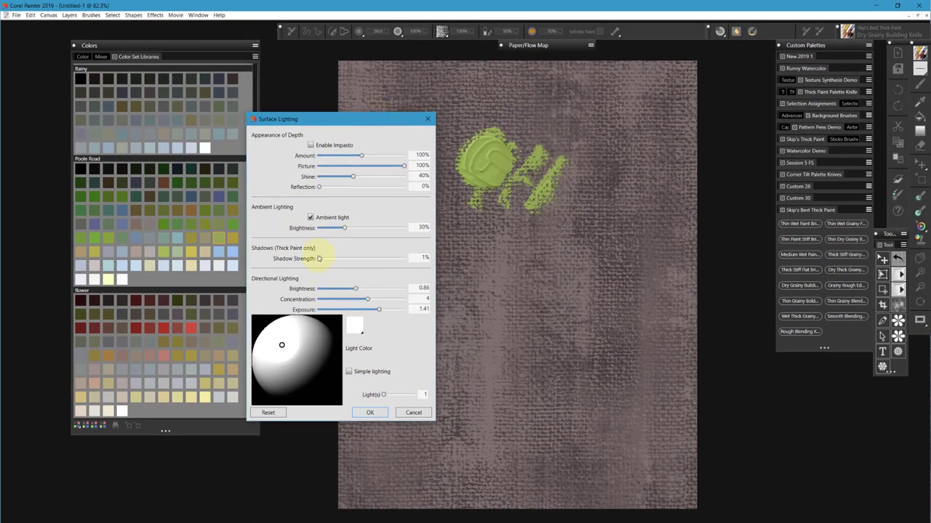
pyautogui.moveTo(319, 259); pyautogui.dragTo(327, 259)
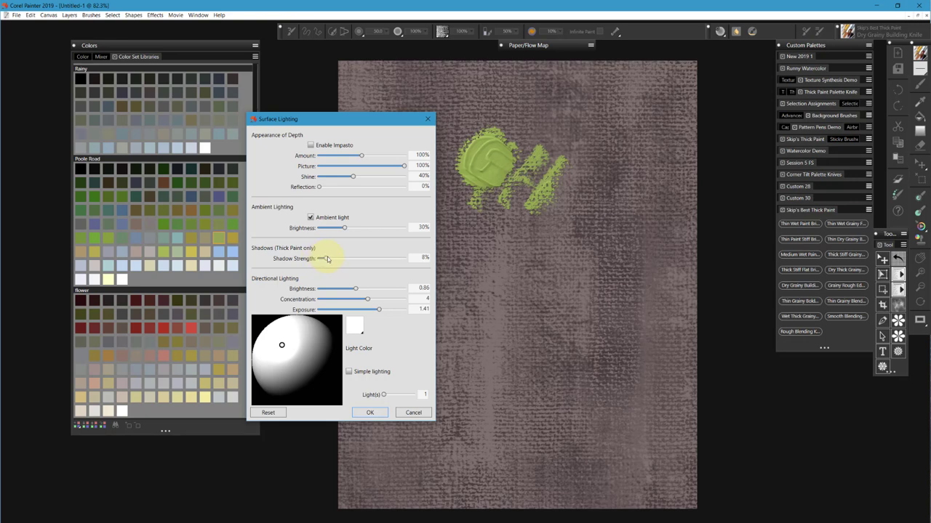
pyautogui.moveTo(324, 259); pyautogui.dragTo(328, 259)
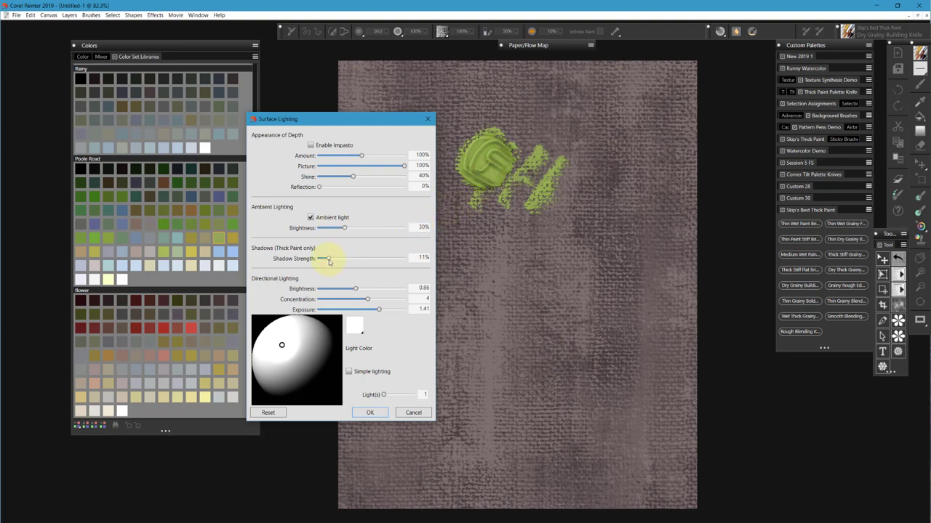
pyautogui.moveTo(323, 259); pyautogui.dragTo(320, 259)
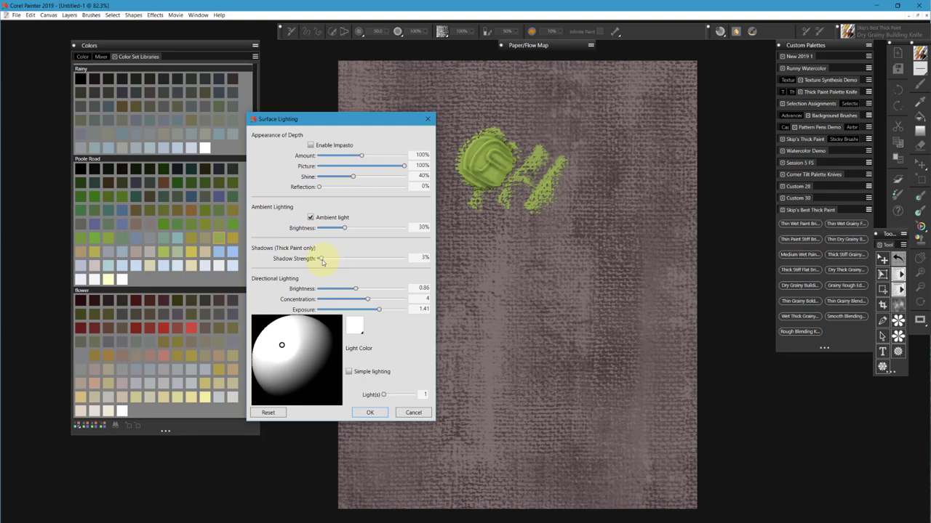
pyautogui.moveTo(323, 258); pyautogui.dragTo(320, 258)
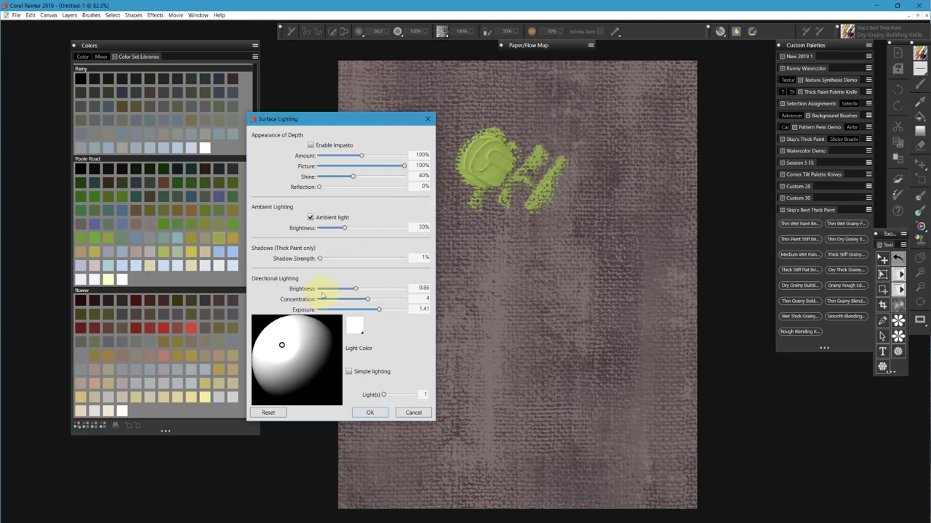
pyautogui.click(370, 412)
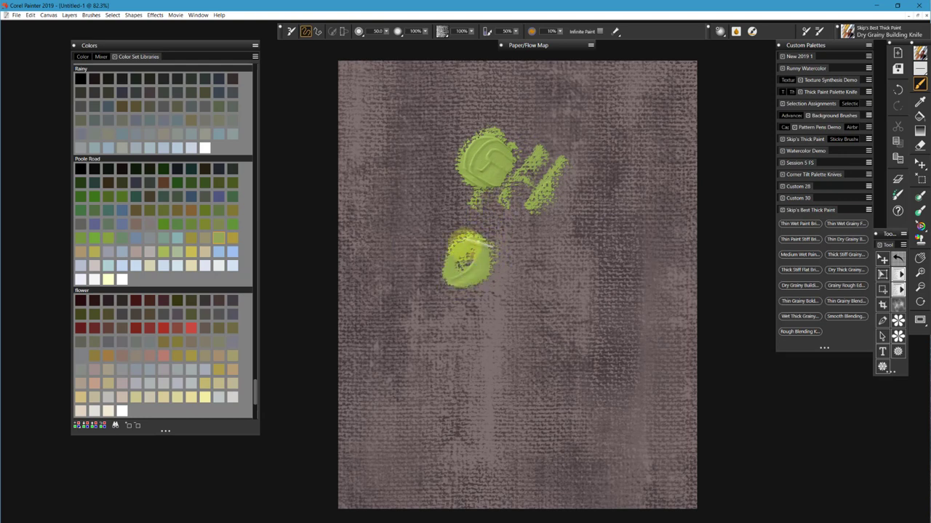
# Drag six grainy green knife strokes out from the lower blob, downward and upward
pyautogui.moveTo(458, 262); pyautogui.dragTo(508, 251)
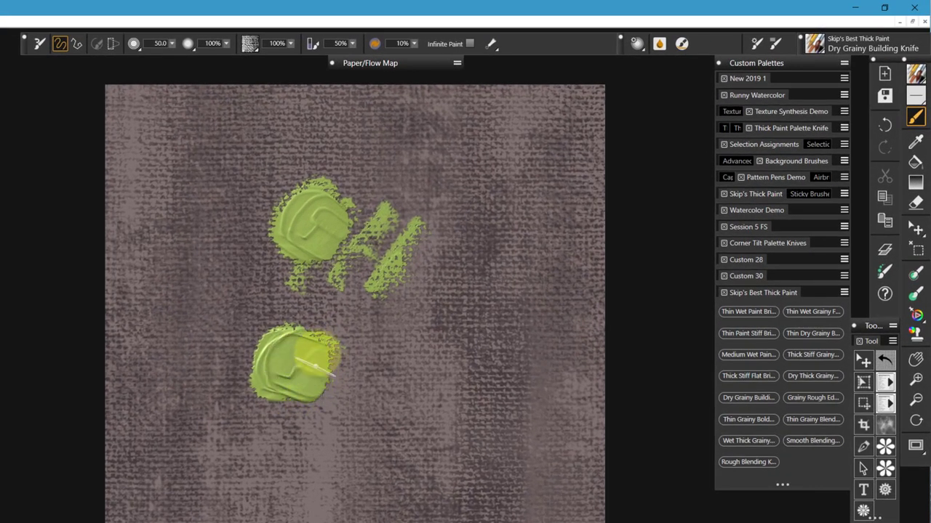
pyautogui.moveTo(298, 364); pyautogui.dragTo(327, 378)
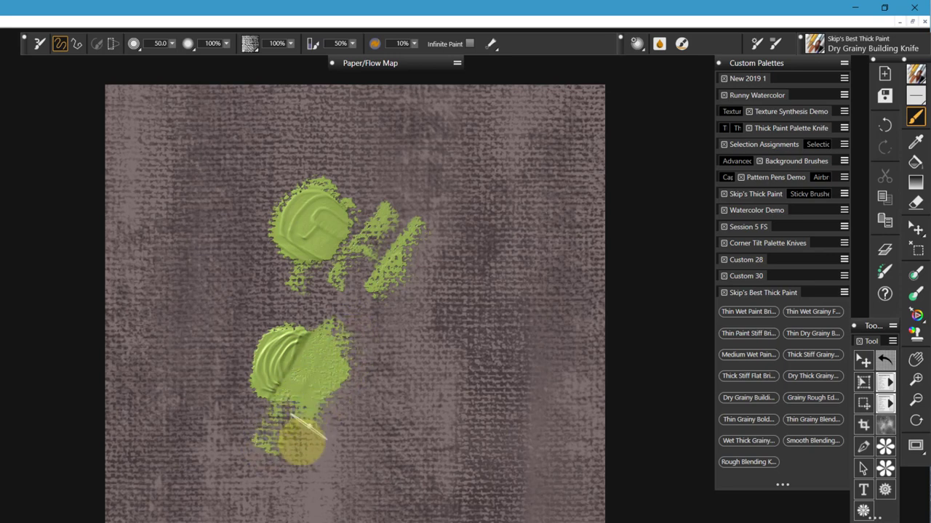
pyautogui.moveTo(305, 437); pyautogui.dragTo(357, 324)
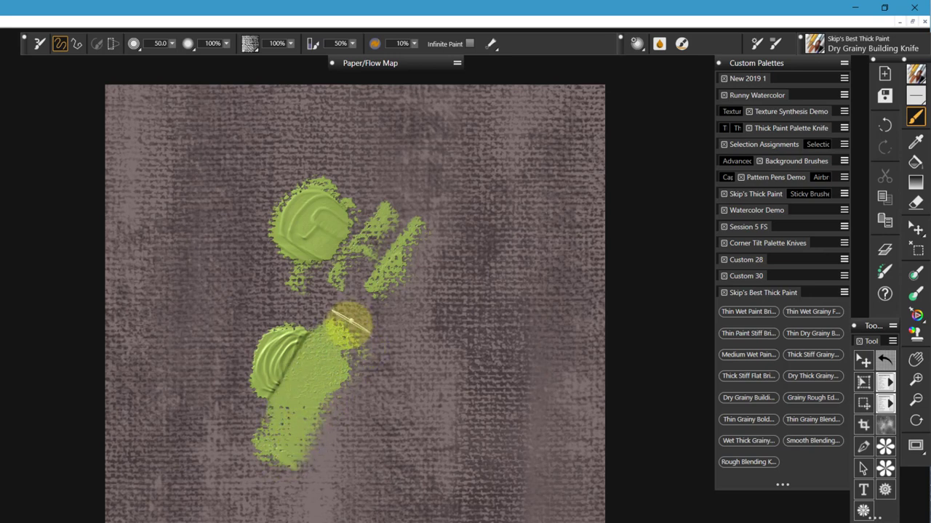
pyautogui.moveTo(349, 327); pyautogui.dragTo(306, 360)
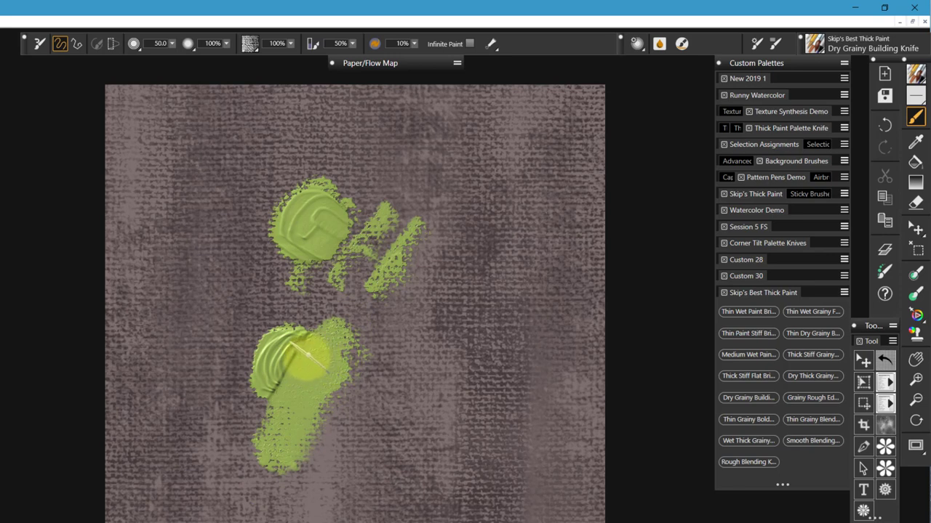
pyautogui.moveTo(305, 357); pyautogui.dragTo(197, 407)
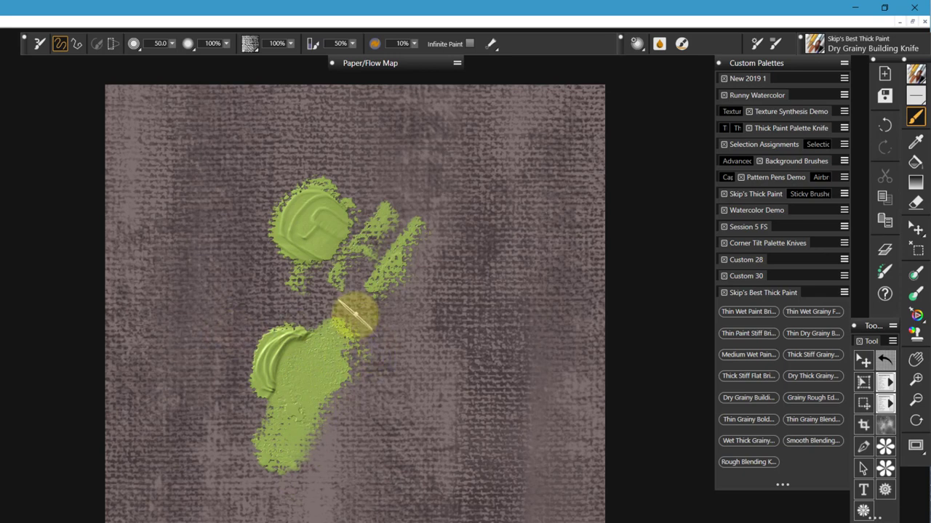
pyautogui.moveTo(356, 305); pyautogui.dragTo(302, 397)
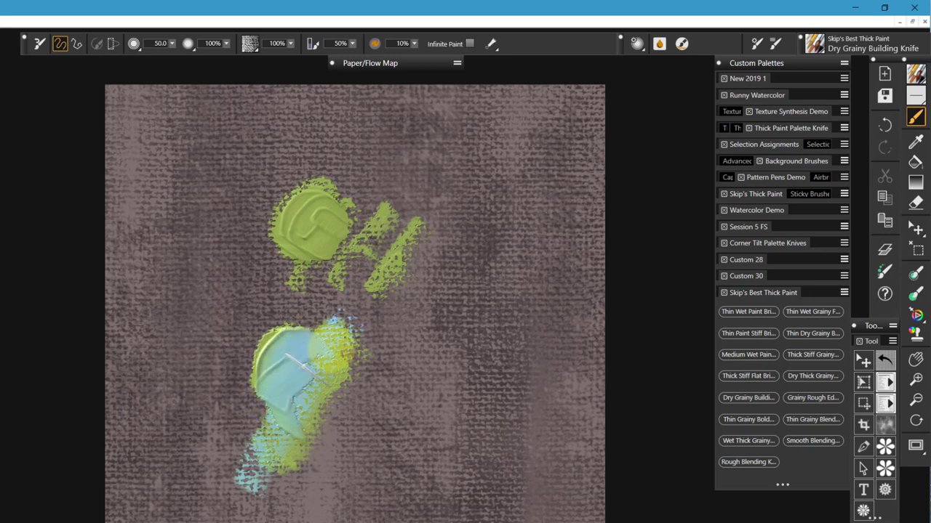
# Drag two light blue knife strokes across the lower green patch
pyautogui.moveTo(313, 356); pyautogui.dragTo(291, 378)
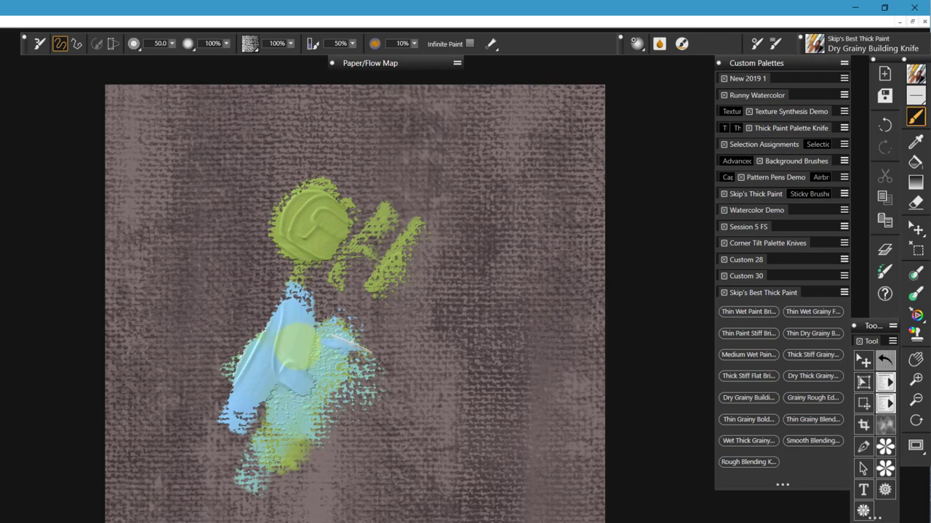
pyautogui.moveTo(255, 356); pyautogui.dragTo(364, 320)
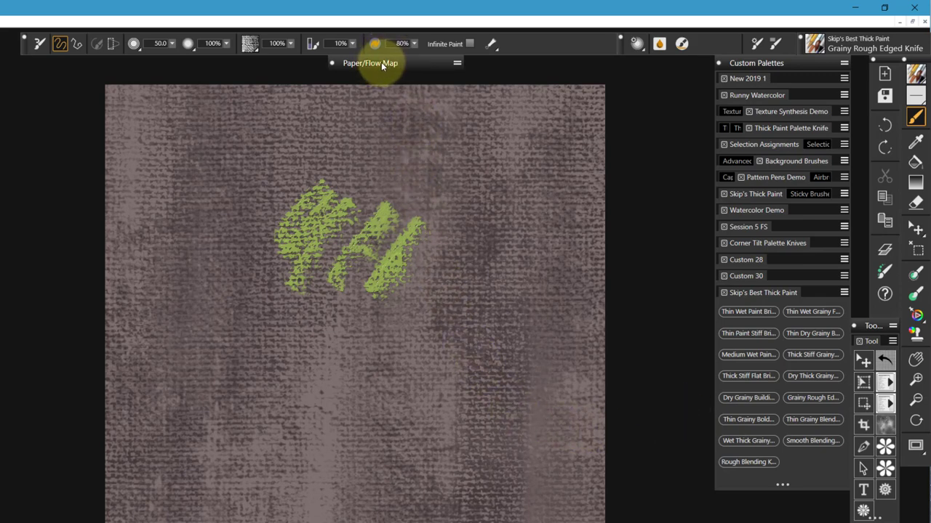
# Load the Scratch paper texture from Paper Libraries and raise its Scale to 65%
pyautogui.click(370, 63)
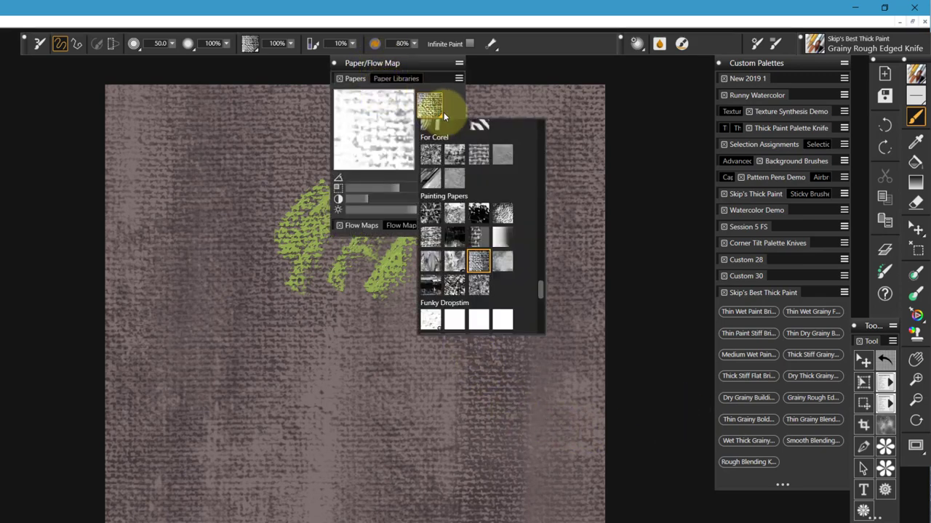
pyautogui.moveTo(480, 291)
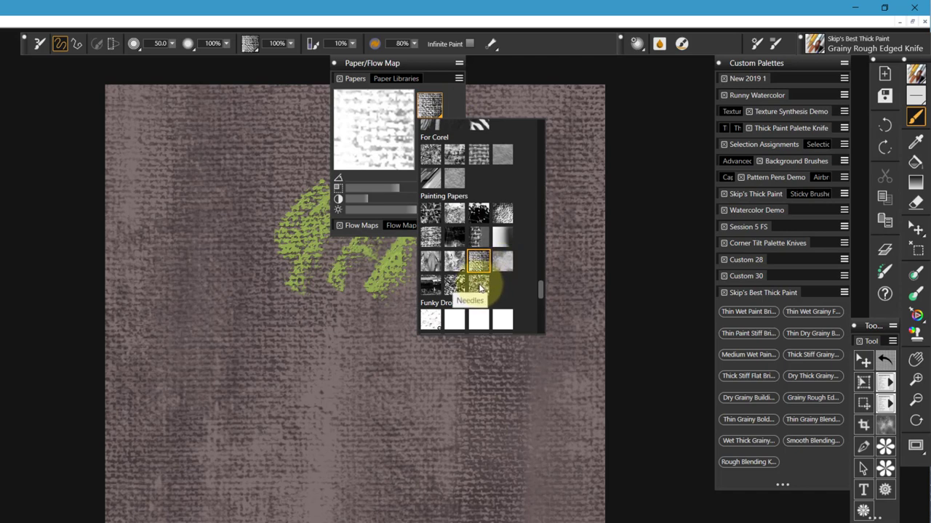
pyautogui.click(455, 282)
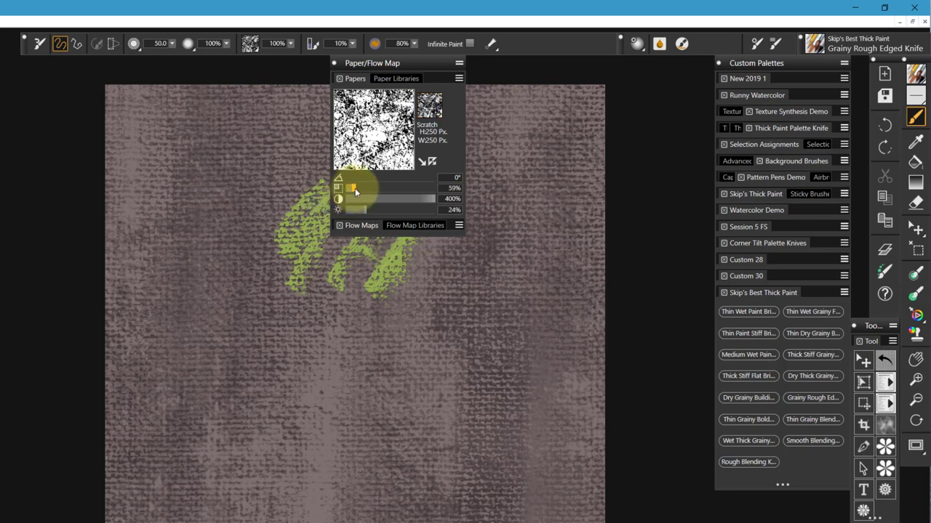
pyautogui.moveTo(355, 189); pyautogui.dragTo(366, 188)
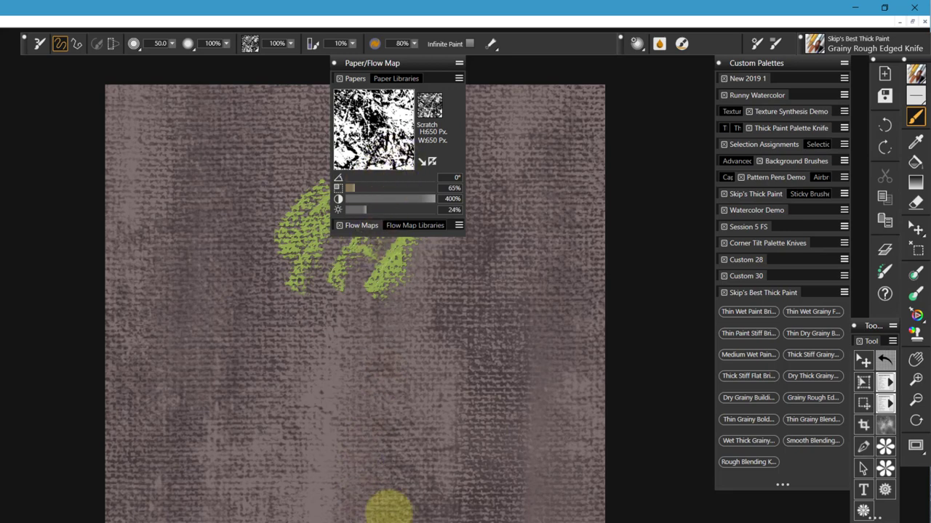
pyautogui.click(372, 63)
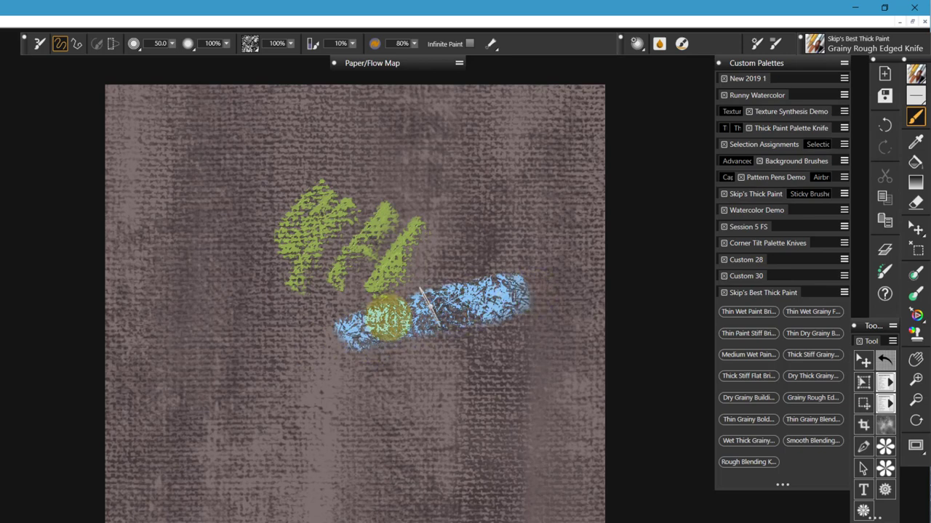
# Scrape a rough blue band beneath the green marks with the Grainy Rough Edged Knife
pyautogui.moveTo(386, 320); pyautogui.dragTo(462, 302)
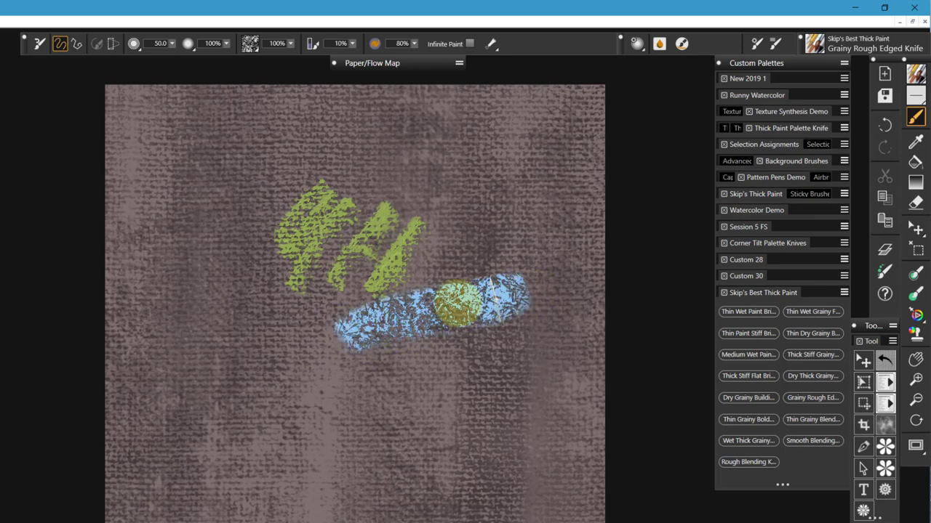
pyautogui.moveTo(450, 298); pyautogui.dragTo(523, 298)
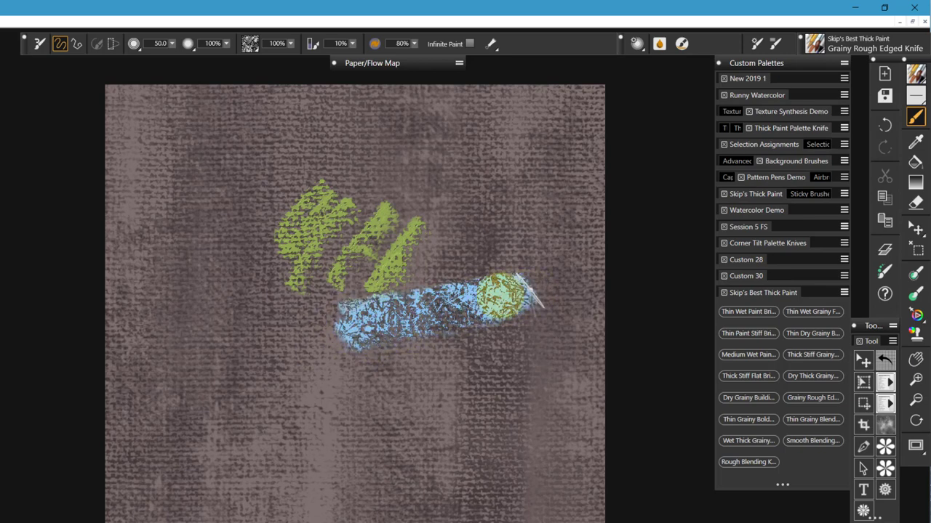
pyautogui.moveTo(509, 298); pyautogui.dragTo(356, 313)
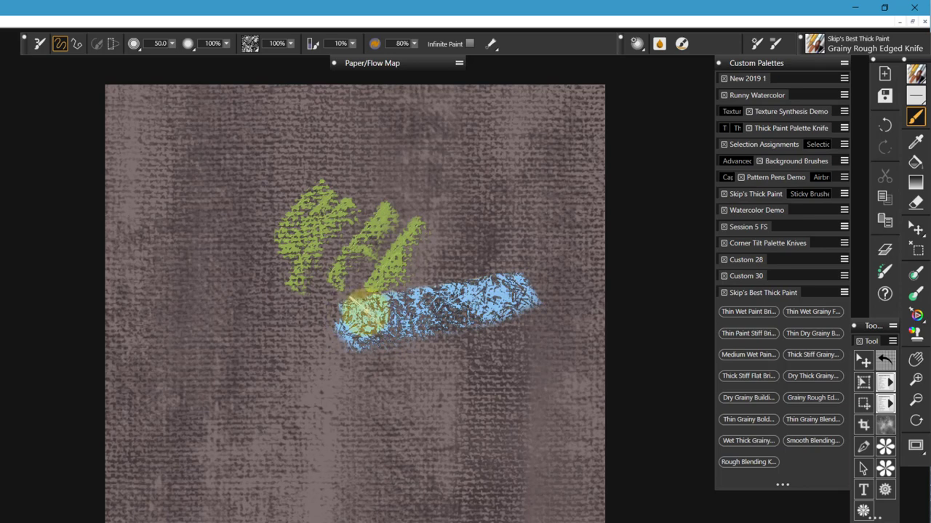
pyautogui.moveTo(356, 313); pyautogui.dragTo(516, 284)
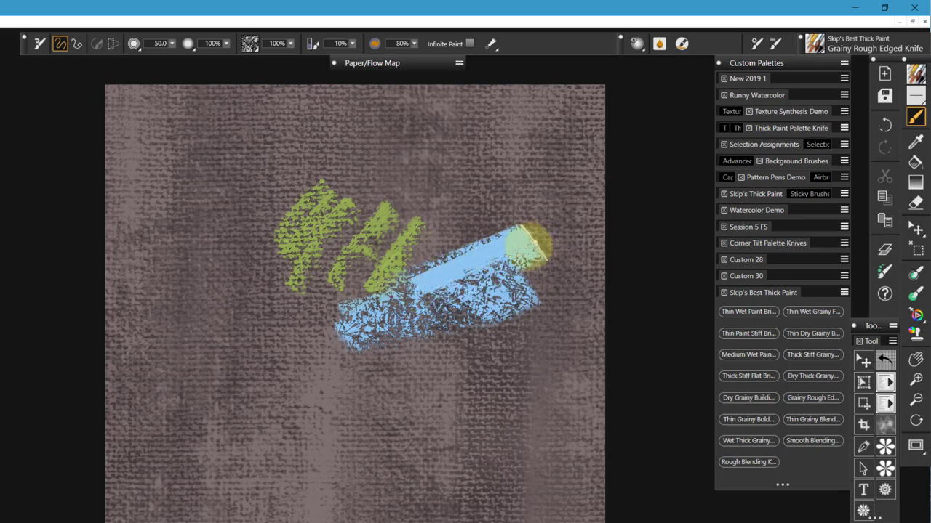
# Re-stroke across the blue band to smooth it into a broad glossy swath
pyautogui.moveTo(508, 248); pyautogui.dragTo(418, 291)
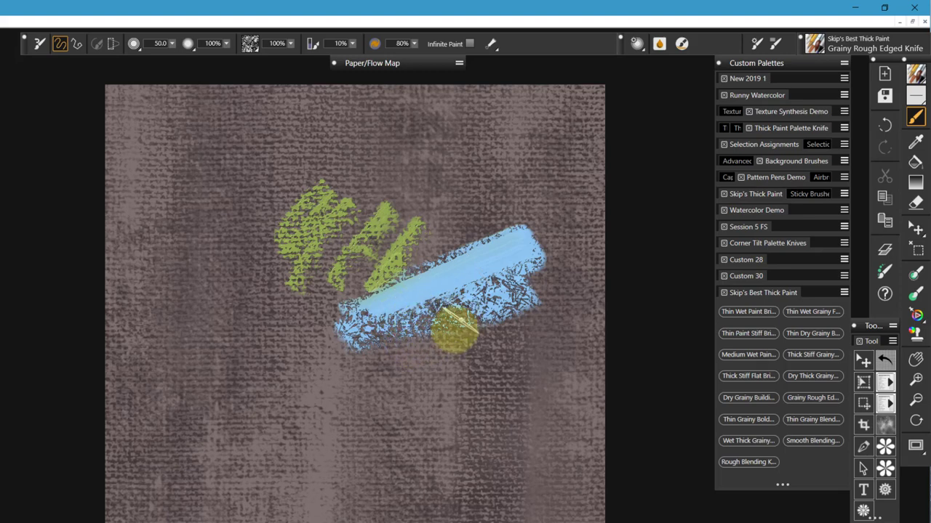
pyautogui.moveTo(458, 334); pyautogui.dragTo(549, 229)
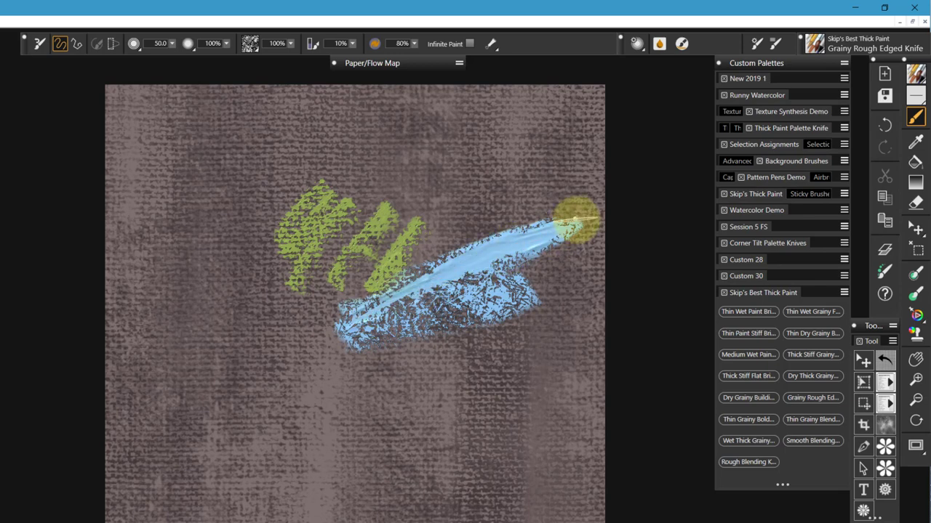
pyautogui.moveTo(574, 218); pyautogui.dragTo(582, 247)
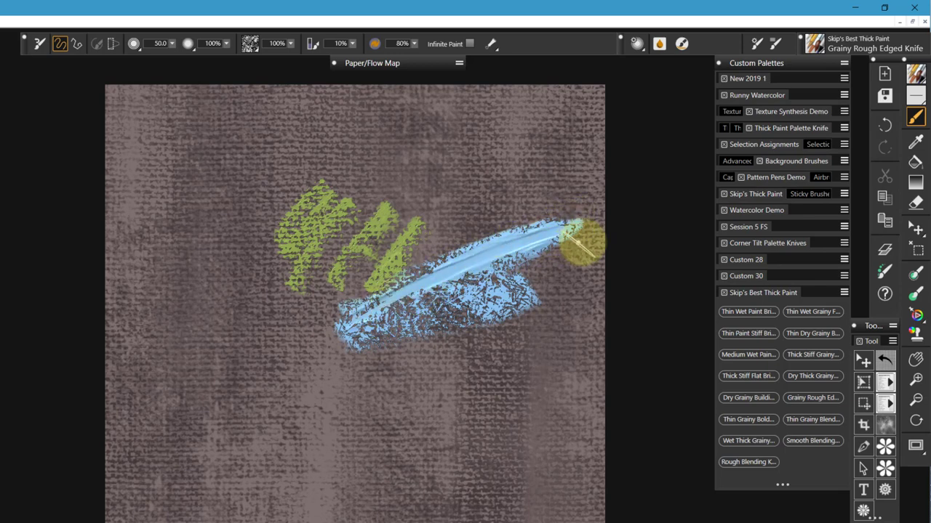
pyautogui.moveTo(574, 244); pyautogui.dragTo(472, 287)
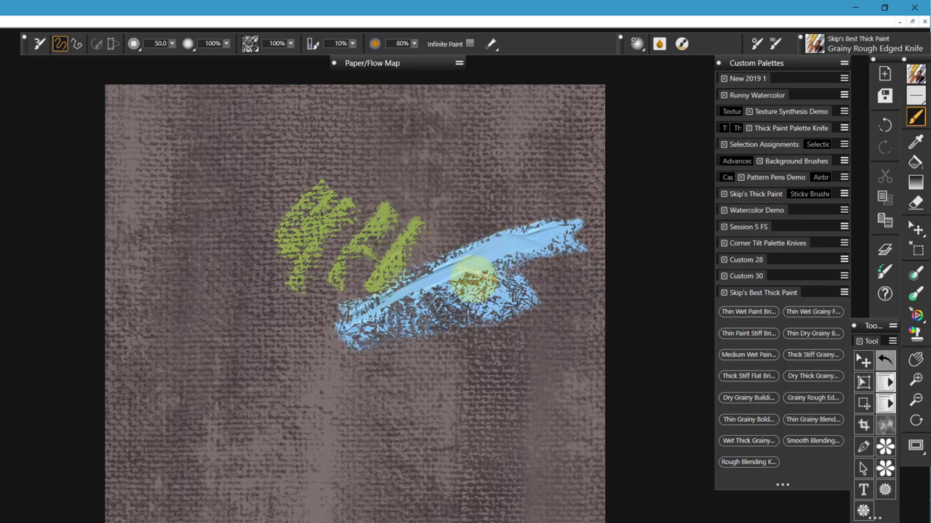
pyautogui.moveTo(476, 283); pyautogui.dragTo(553, 251)
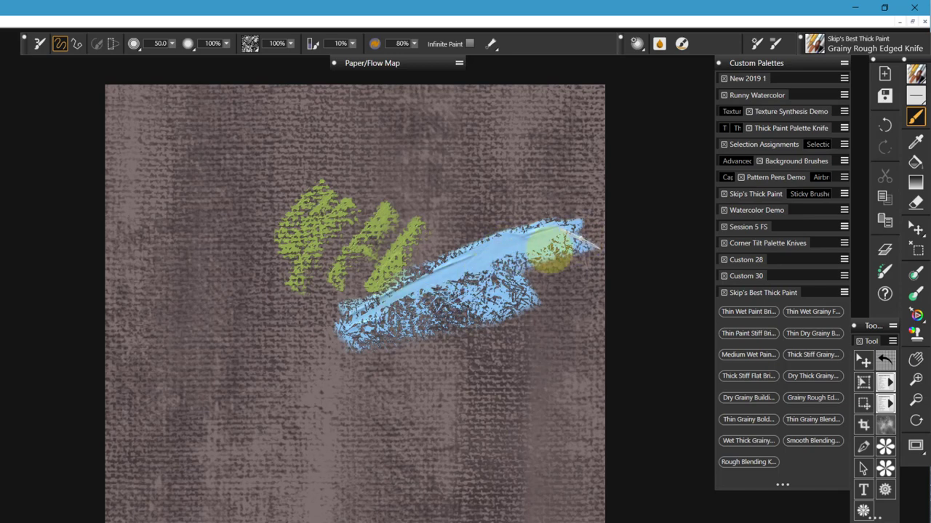
pyautogui.moveTo(559, 255); pyautogui.dragTo(393, 272)
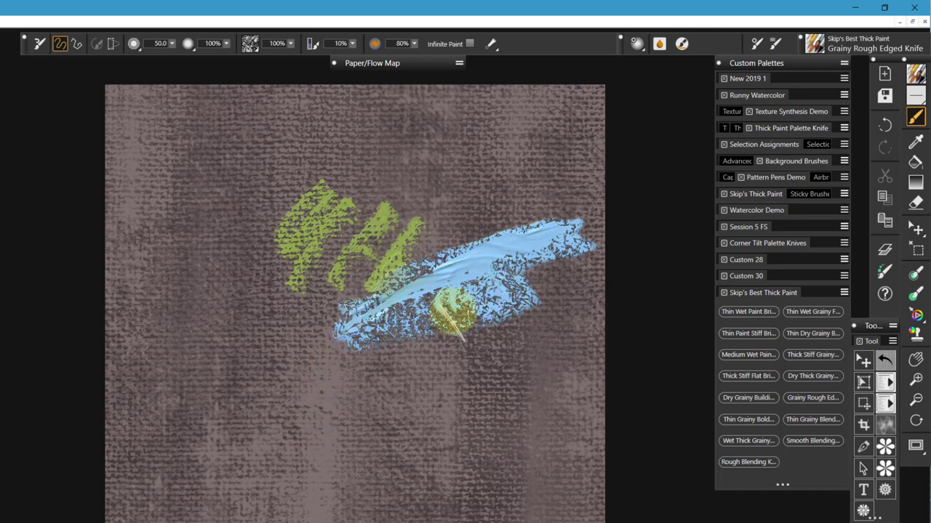
pyautogui.moveTo(451, 309); pyautogui.dragTo(436, 360)
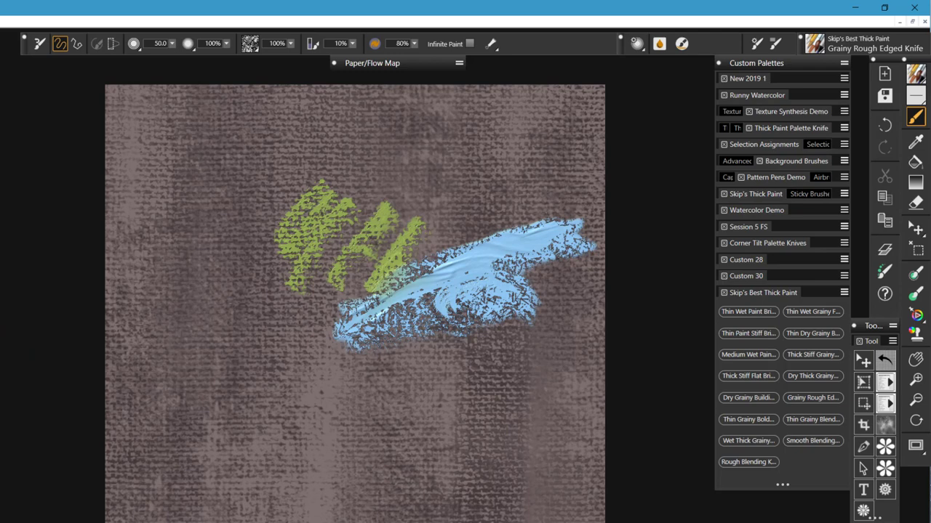
# Fan yellow knife strokes at 19% opacity over the blue and green paint, trailing downward
pyautogui.click(429, 320)
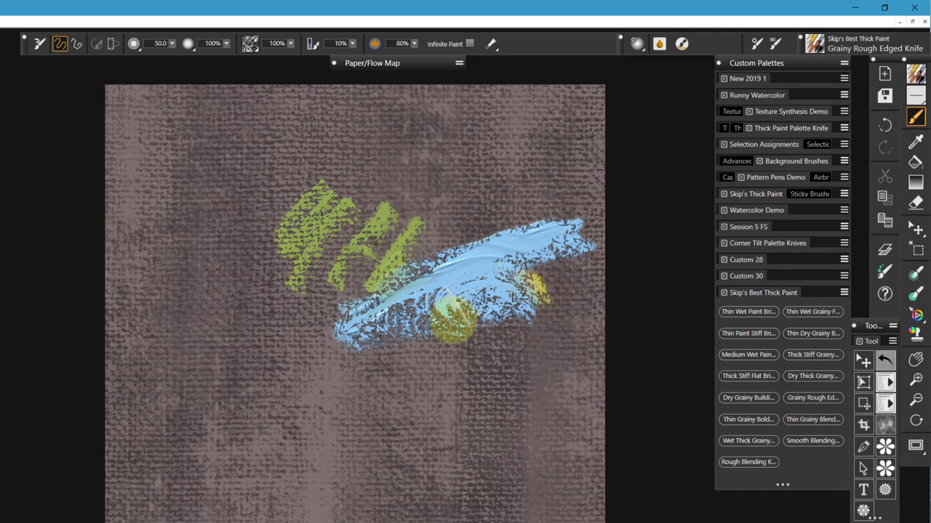
pyautogui.moveTo(447, 316); pyautogui.dragTo(498, 276)
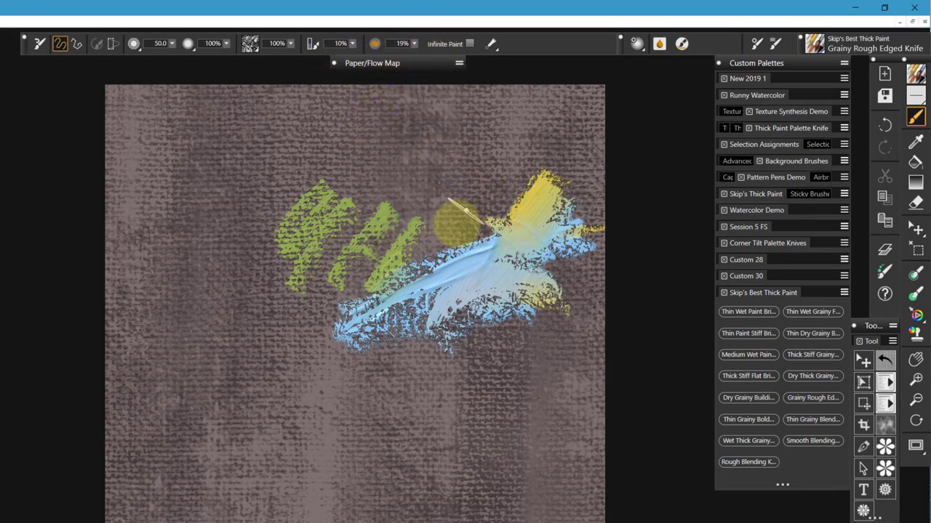
pyautogui.moveTo(458, 211); pyautogui.dragTo(382, 480)
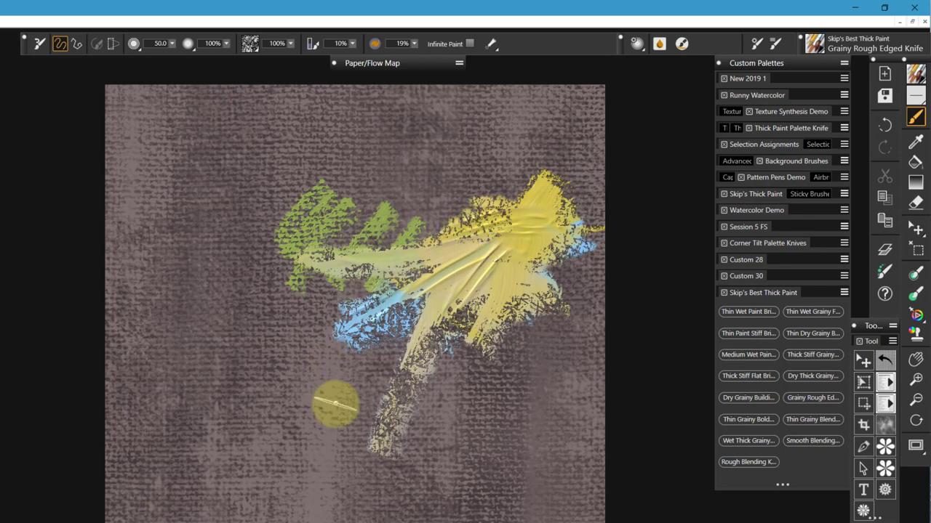
pyautogui.moveTo(812, 376)
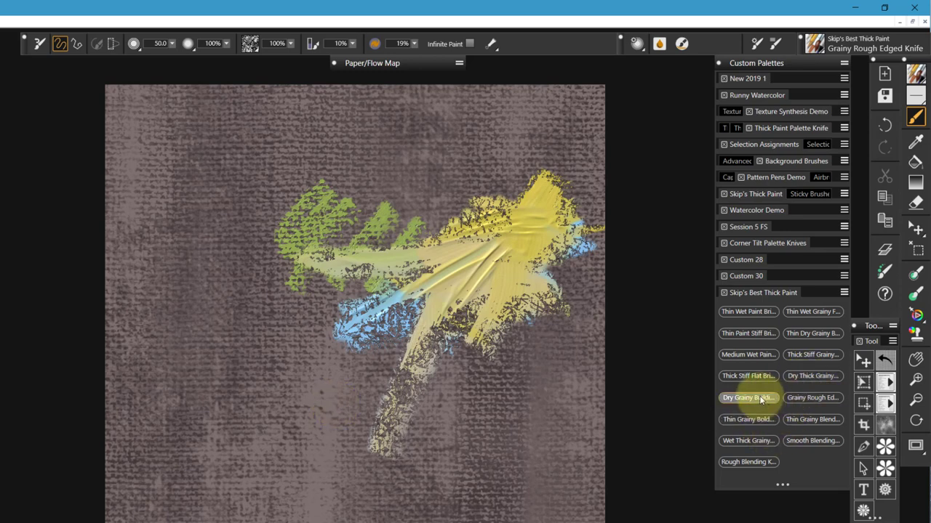
pyautogui.moveTo(748, 398)
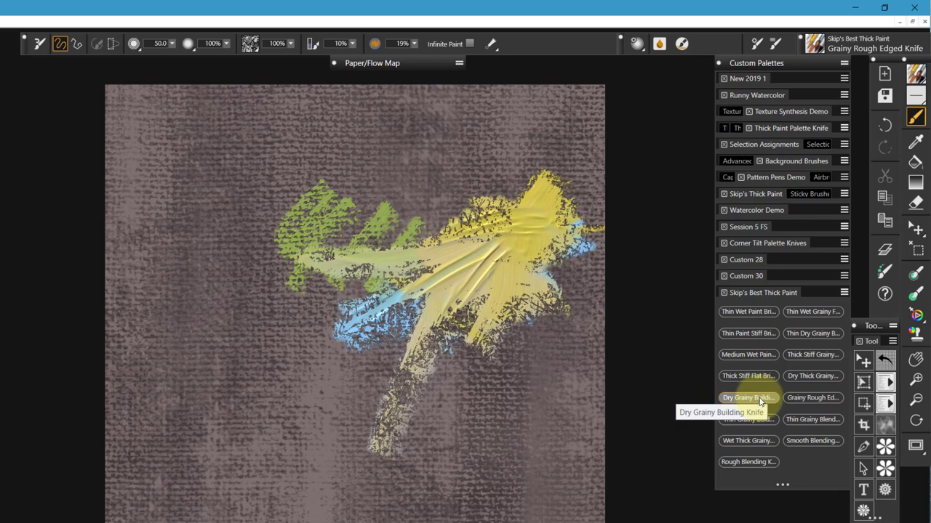
pyautogui.moveTo(812, 397)
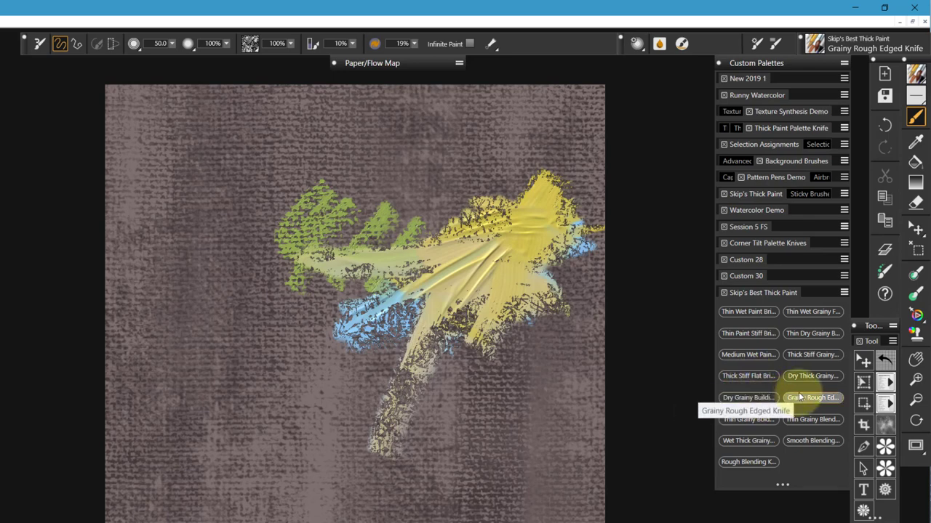
pyautogui.moveTo(749, 419)
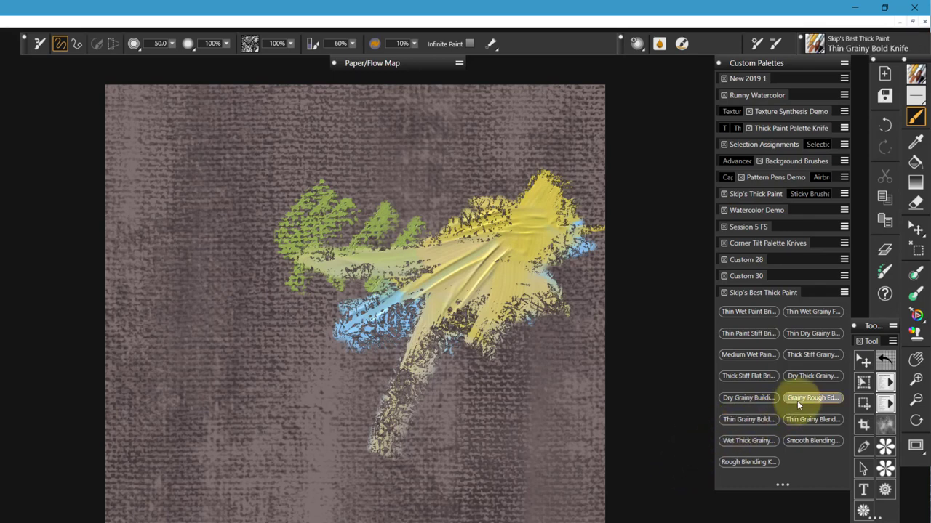
# Switch to the Thin Grainy Bold Knife and sweep thick strokes over the green marks
pyautogui.click(813, 397)
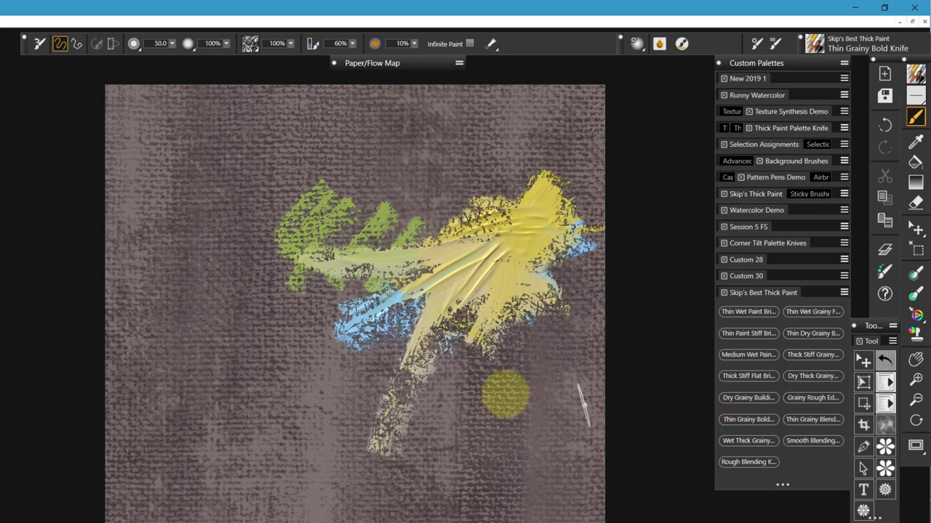
pyautogui.moveTo(255, 266)
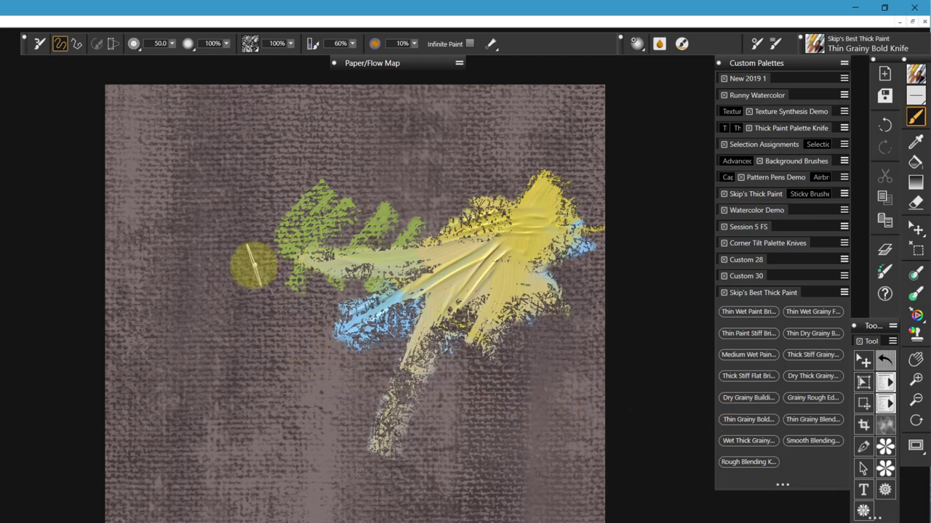
pyautogui.moveTo(251, 272); pyautogui.dragTo(476, 182)
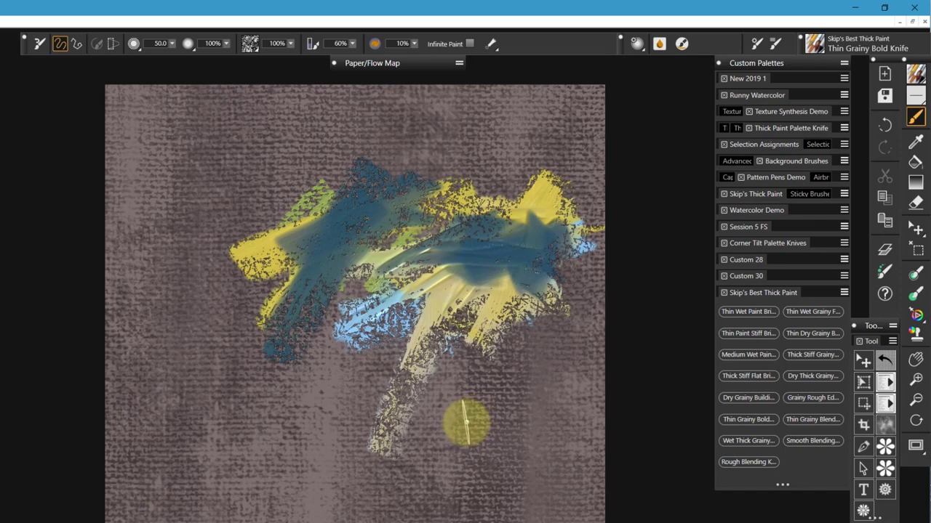
pyautogui.moveTo(458, 429)
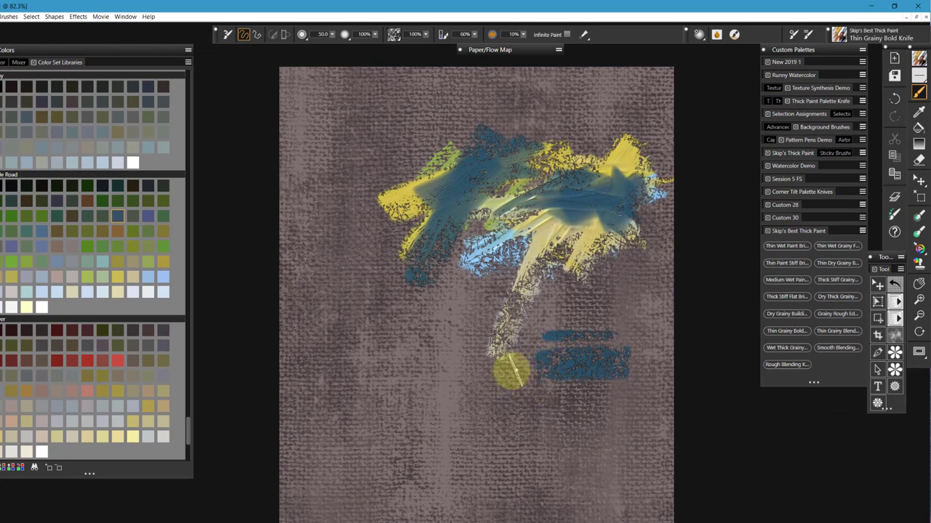
pyautogui.moveTo(520, 418)
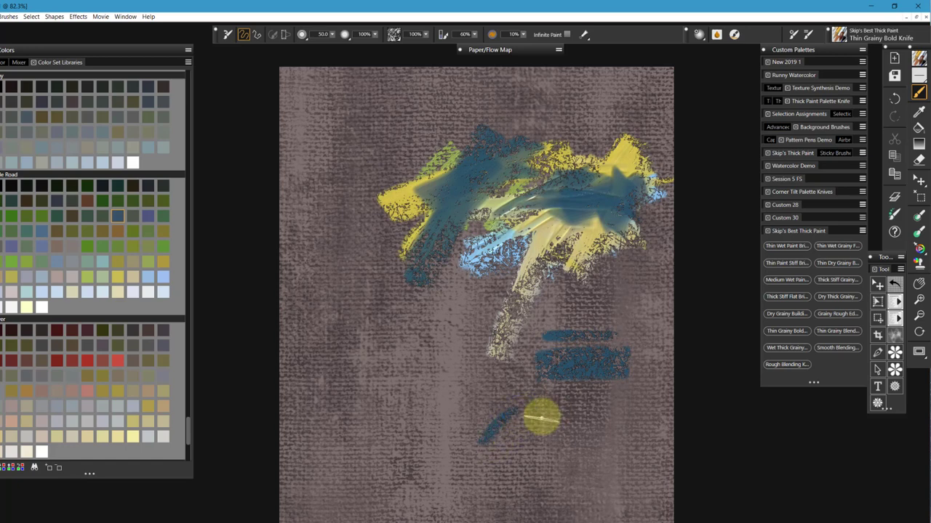
# Lay a dark blue knife patch near the canvas bottom
pyautogui.moveTo(542, 418); pyautogui.dragTo(495, 454)
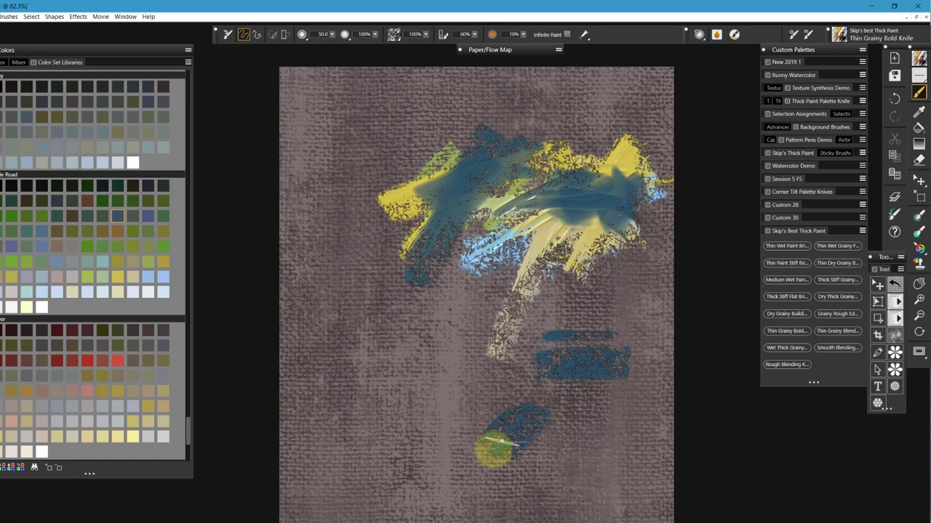
pyautogui.moveTo(494, 451); pyautogui.dragTo(531, 418)
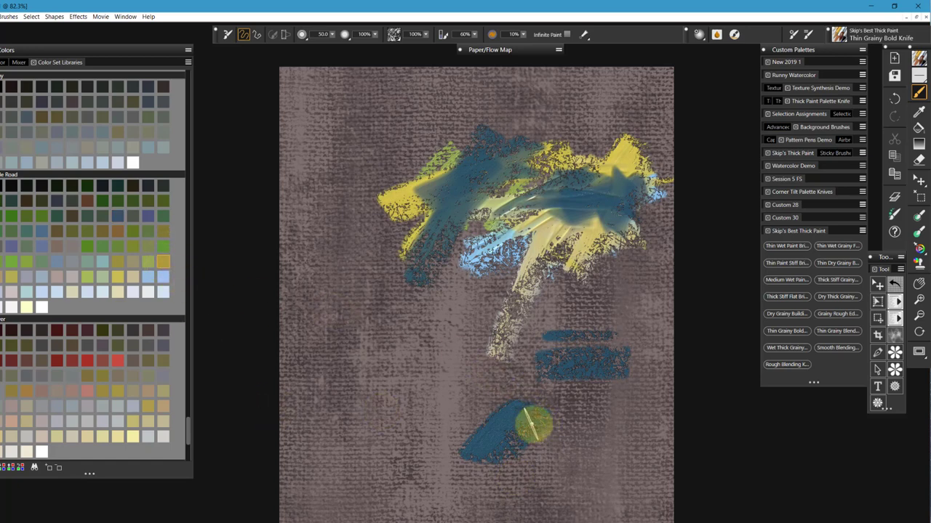
pyautogui.moveTo(534, 425); pyautogui.dragTo(509, 429)
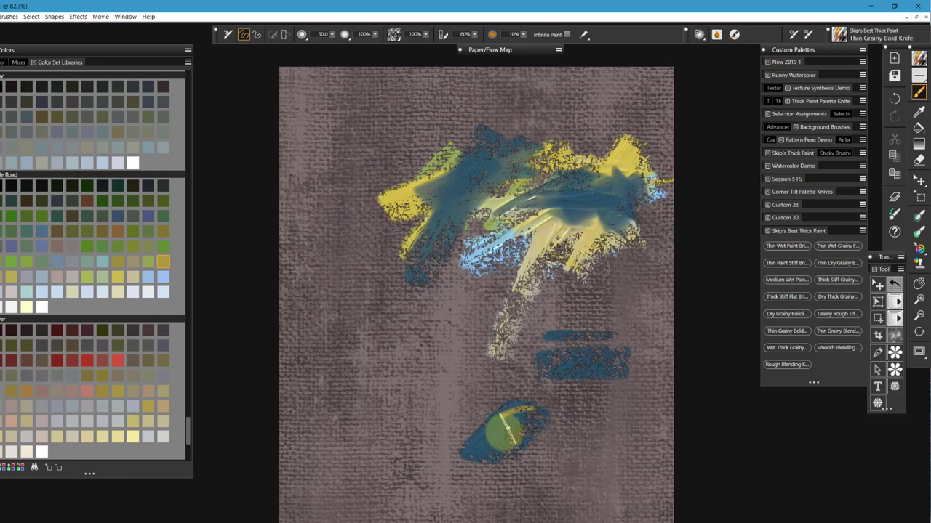
# Paint yellow over and around the bottom blue patch, blending the two colours
pyautogui.moveTo(473, 444); pyautogui.dragTo(531, 414)
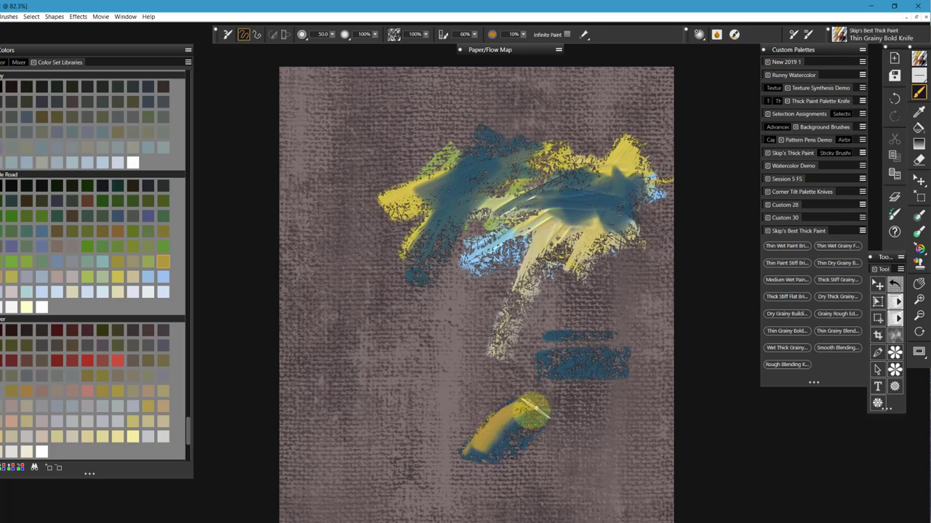
pyautogui.moveTo(506, 418); pyautogui.dragTo(571, 410)
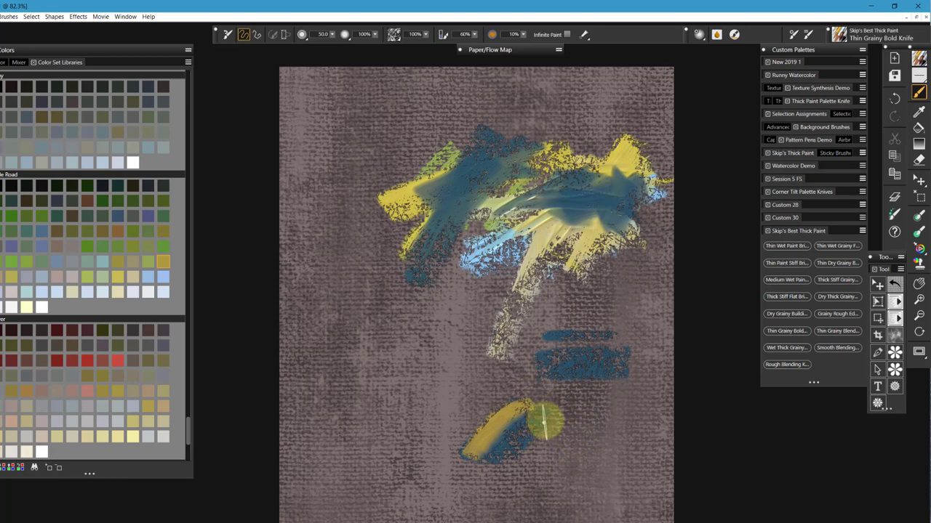
pyautogui.moveTo(538, 436); pyautogui.dragTo(523, 407)
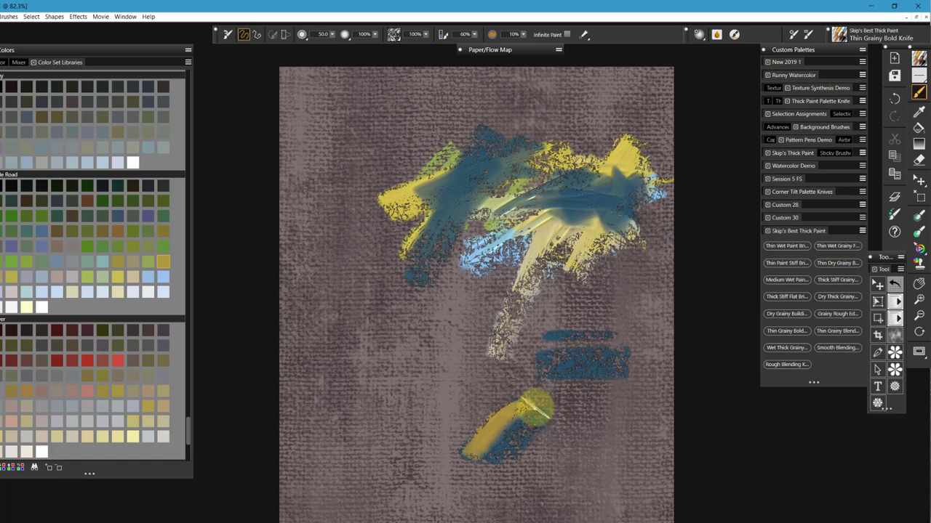
pyautogui.moveTo(541, 414); pyautogui.dragTo(495, 454)
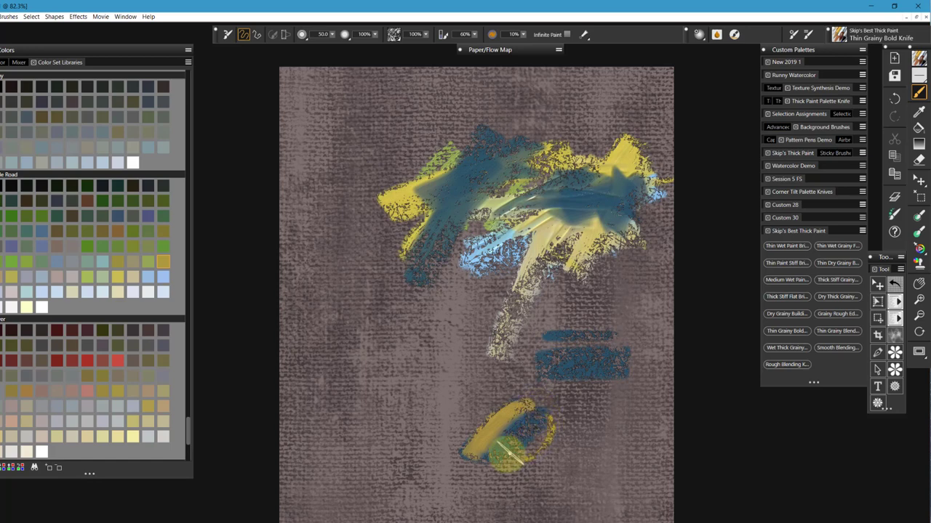
pyautogui.moveTo(509, 451); pyautogui.dragTo(531, 411)
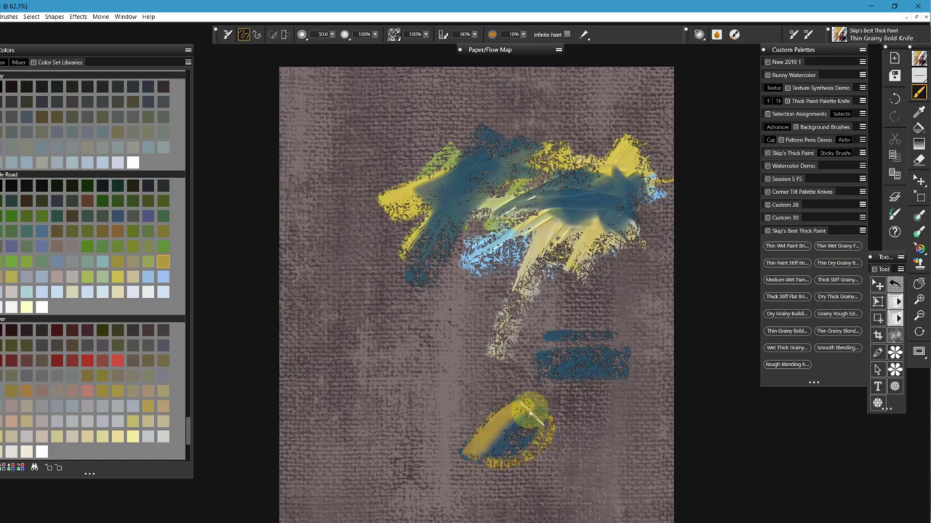
pyautogui.moveTo(531, 407); pyautogui.dragTo(473, 458)
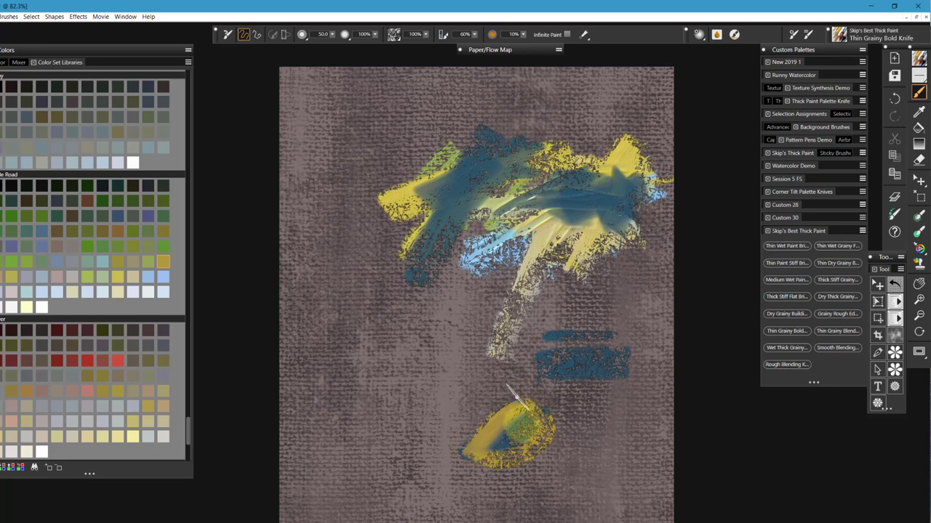
pyautogui.moveTo(509, 393); pyautogui.dragTo(531, 436)
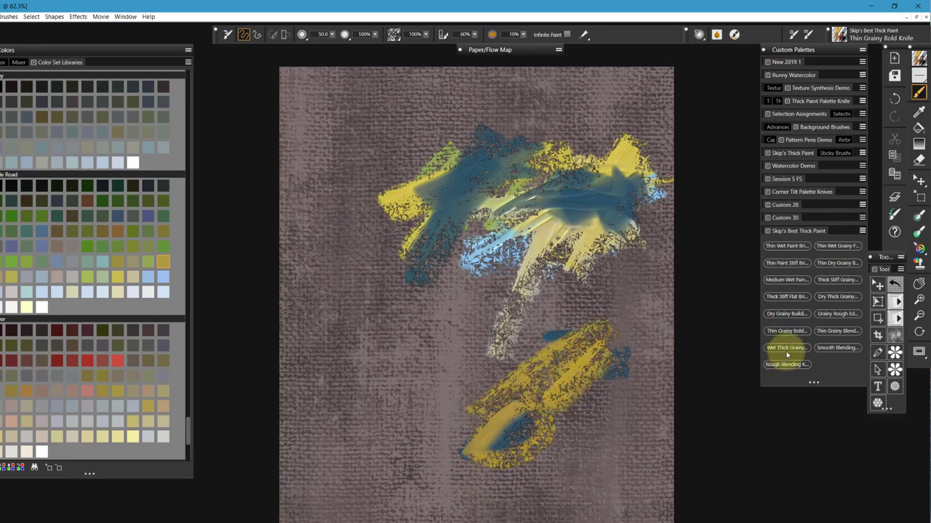
pyautogui.moveTo(836, 331)
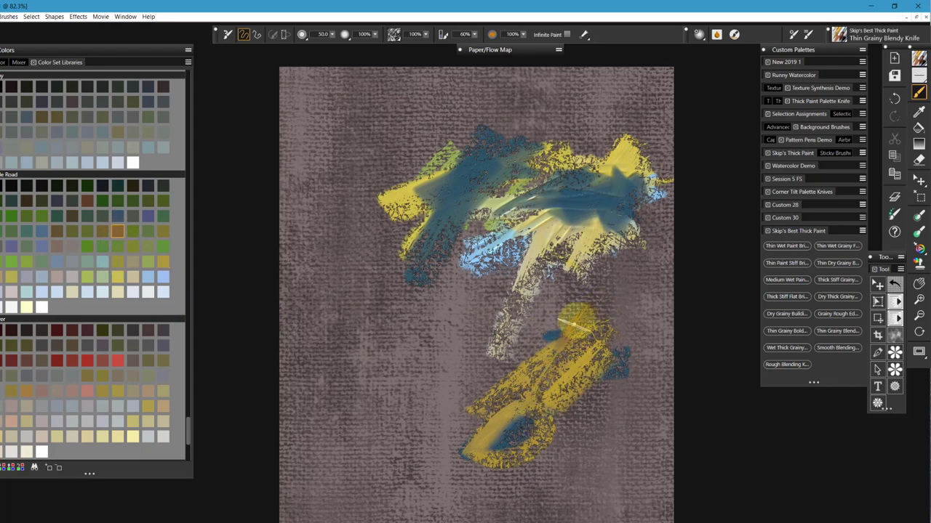
# Spread ochre over the lower yellow patch and start a second ochre patch to its left
pyautogui.moveTo(574, 324); pyautogui.dragTo(531, 375)
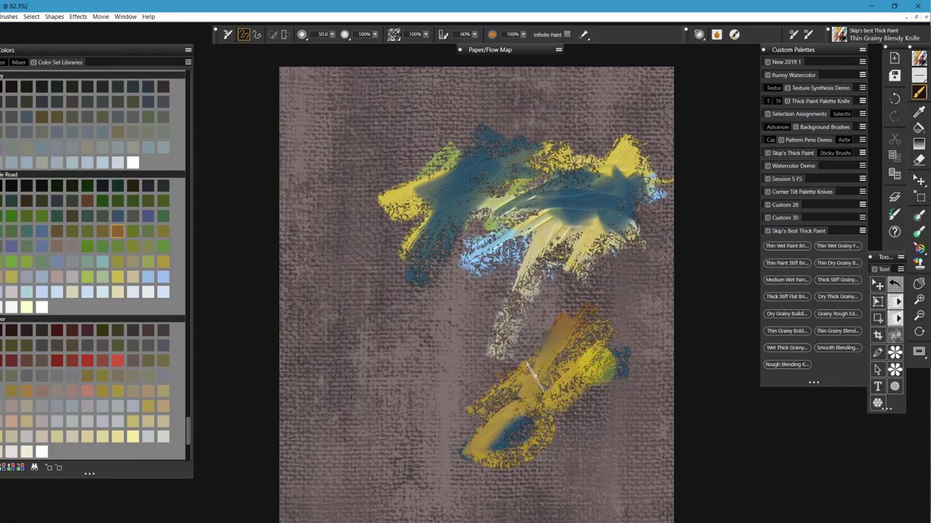
pyautogui.moveTo(560, 349); pyautogui.dragTo(531, 407)
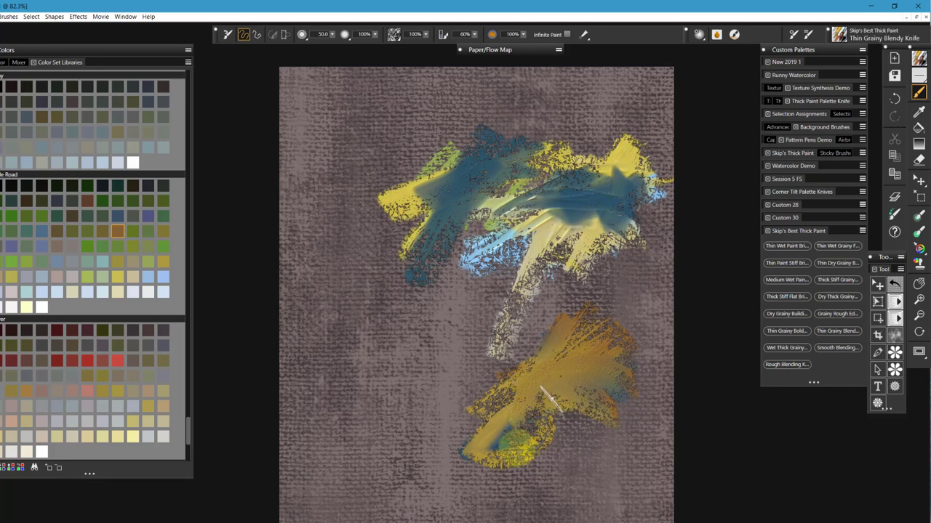
pyautogui.moveTo(552, 400); pyautogui.dragTo(468, 328)
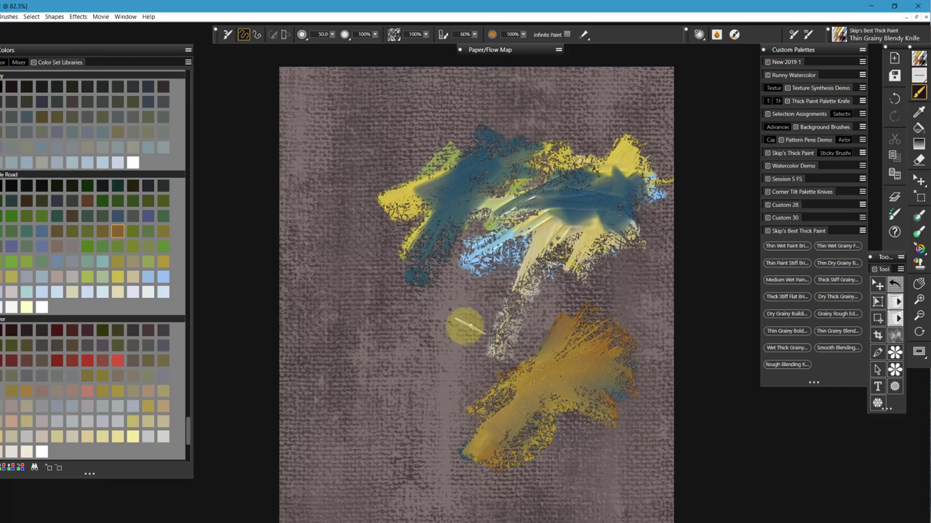
pyautogui.moveTo(469, 328); pyautogui.dragTo(451, 349)
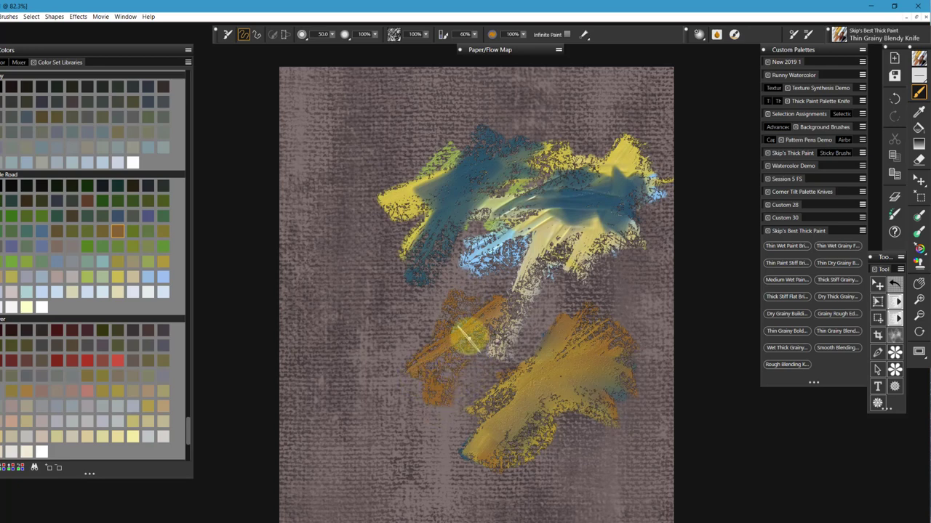
pyautogui.moveTo(469, 342); pyautogui.dragTo(473, 327)
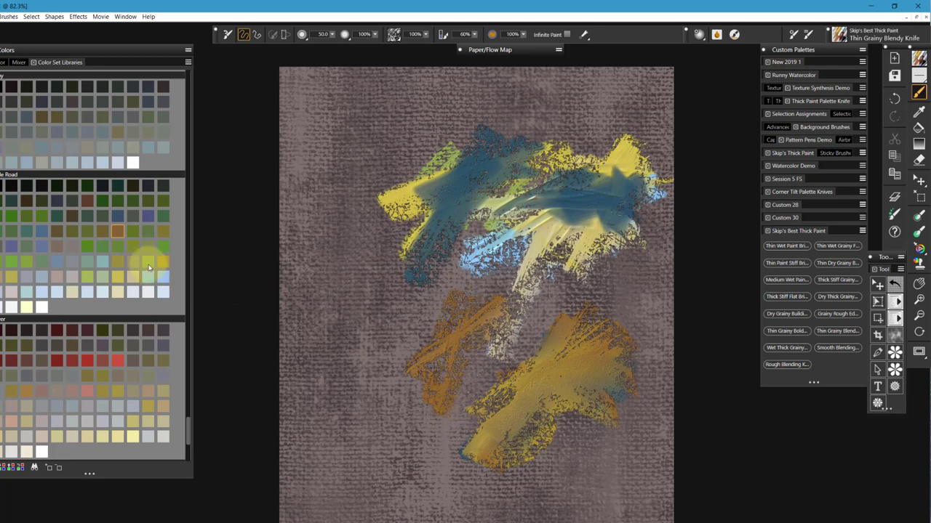
pyautogui.moveTo(177, 272)
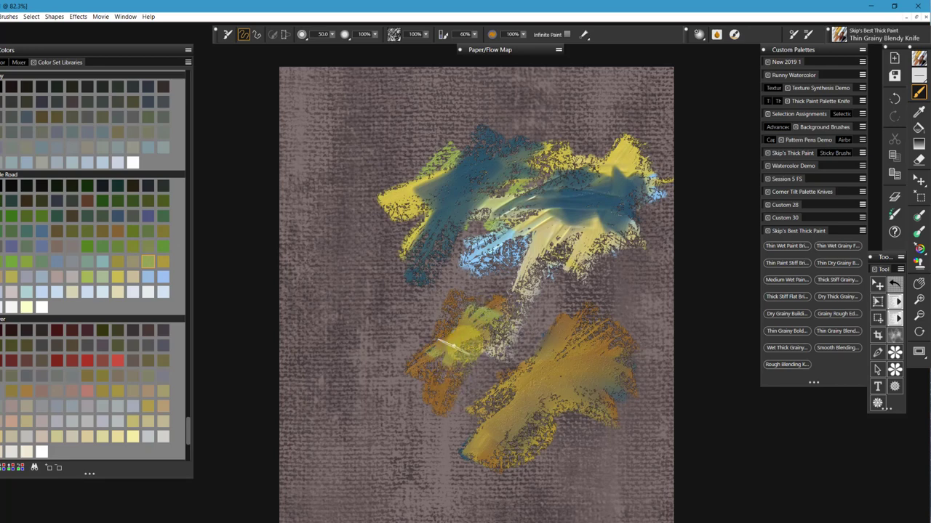
# Smoothly blend yellow into the left ochre patch with the Thin Grainy Blendy Knife
pyautogui.moveTo(450, 356); pyautogui.dragTo(509, 327)
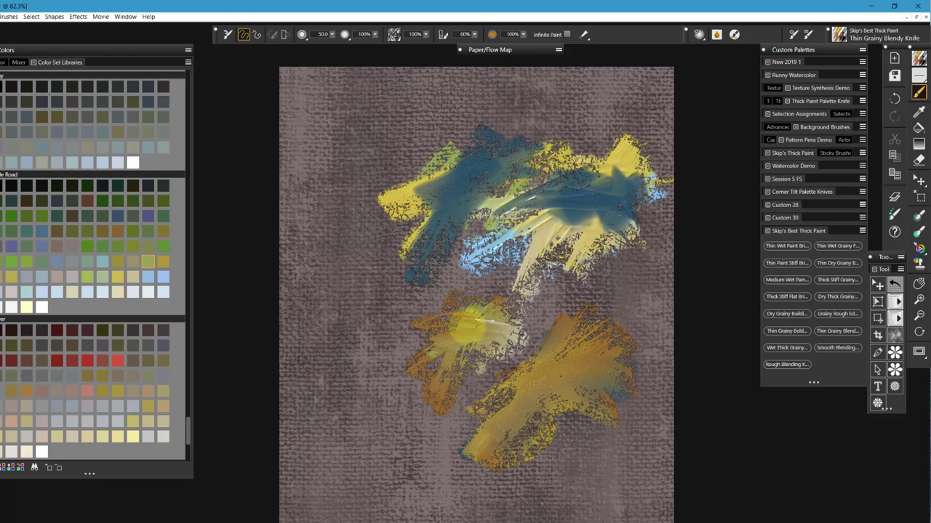
pyautogui.moveTo(450, 335); pyautogui.dragTo(502, 324)
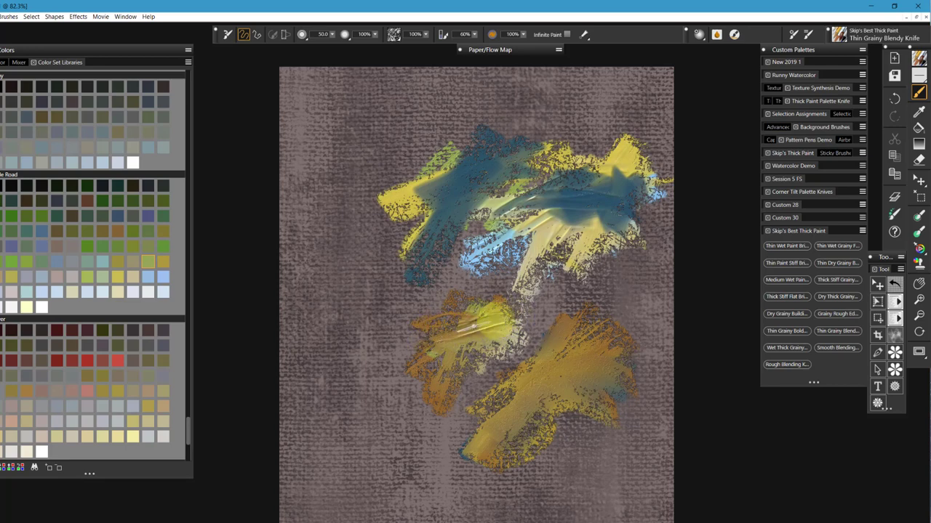
pyautogui.moveTo(465, 328); pyautogui.dragTo(523, 316)
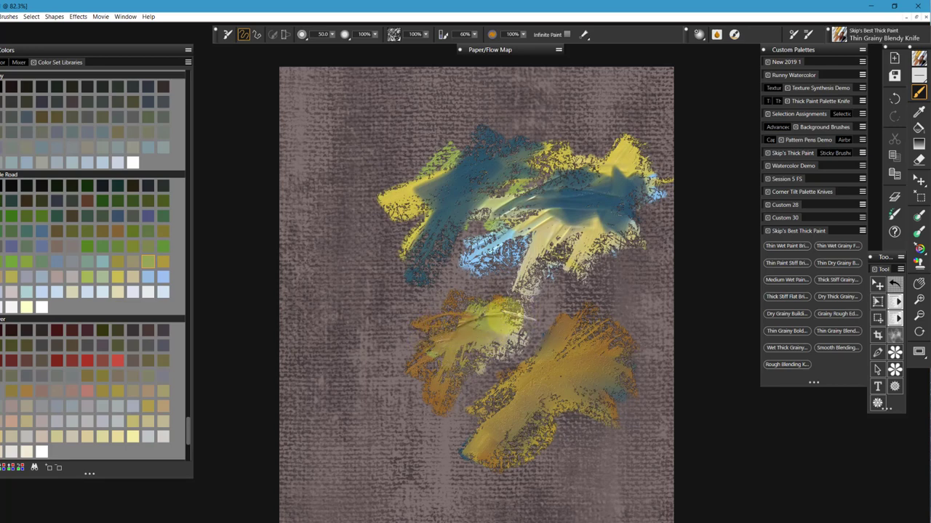
pyautogui.moveTo(458, 313); pyautogui.dragTo(494, 334)
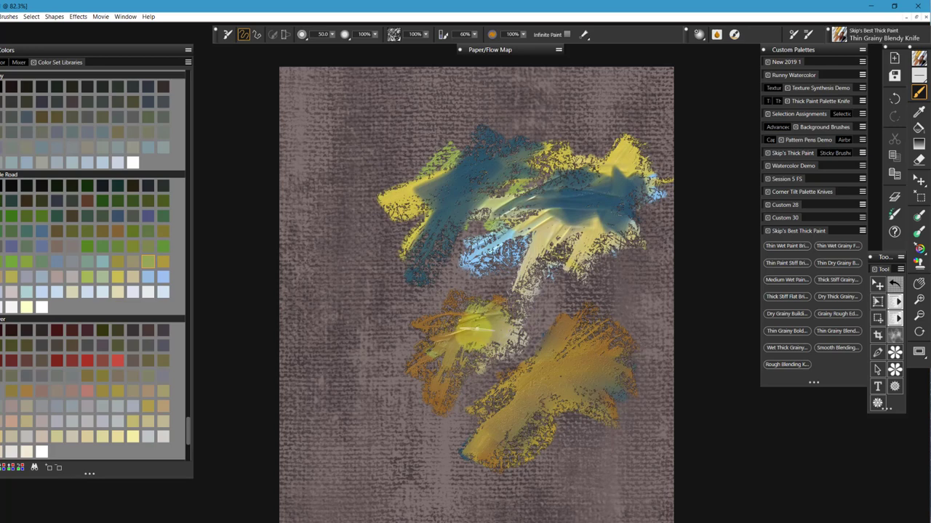
pyautogui.moveTo(495, 327); pyautogui.dragTo(472, 334)
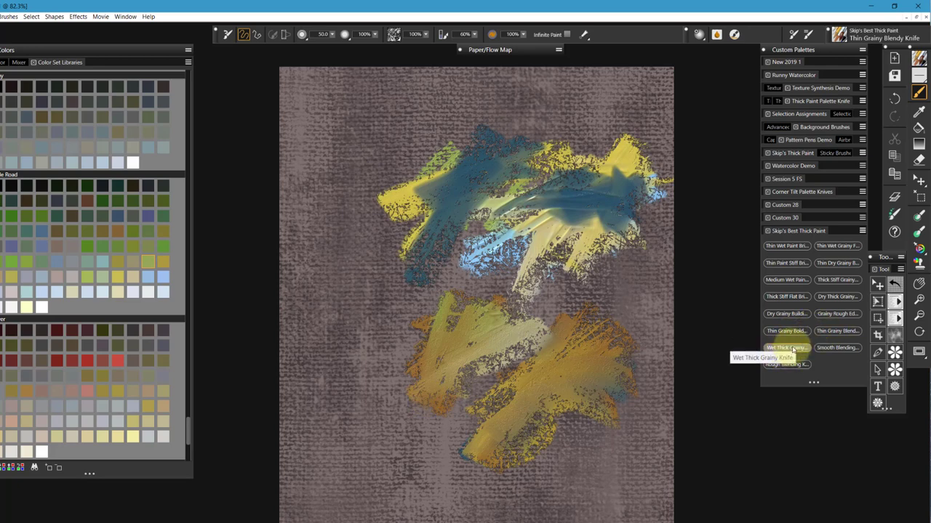
# Switch to the Wet Thick Grainy Knife and build a thick green patch on the left
pyautogui.click(786, 348)
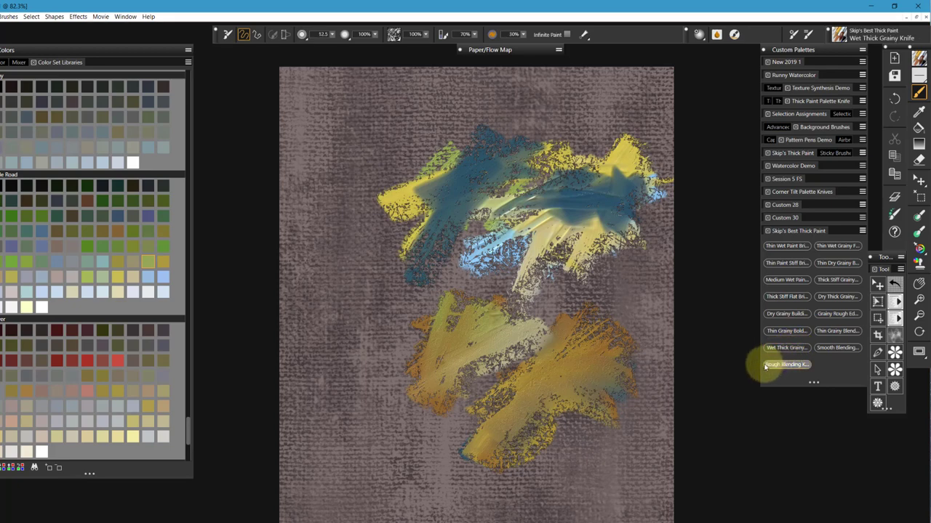
pyautogui.moveTo(363, 283)
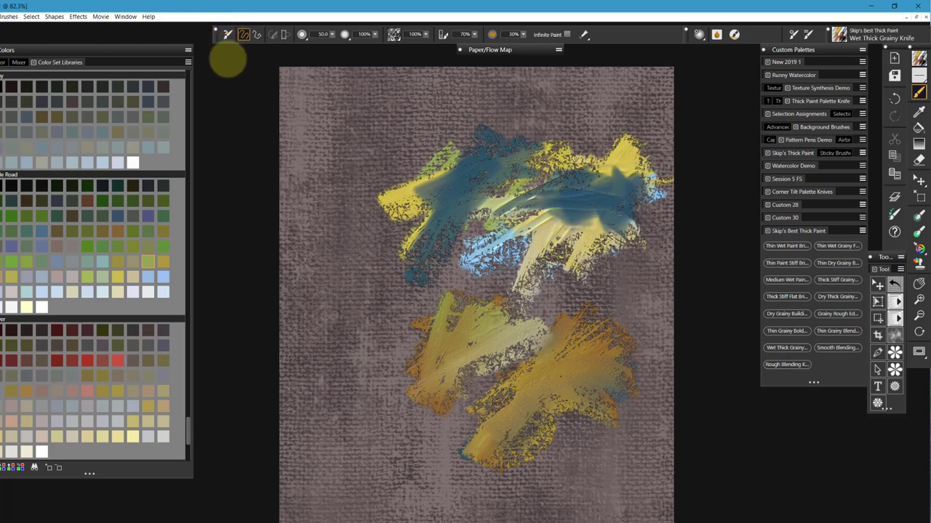
pyautogui.moveTo(374, 269)
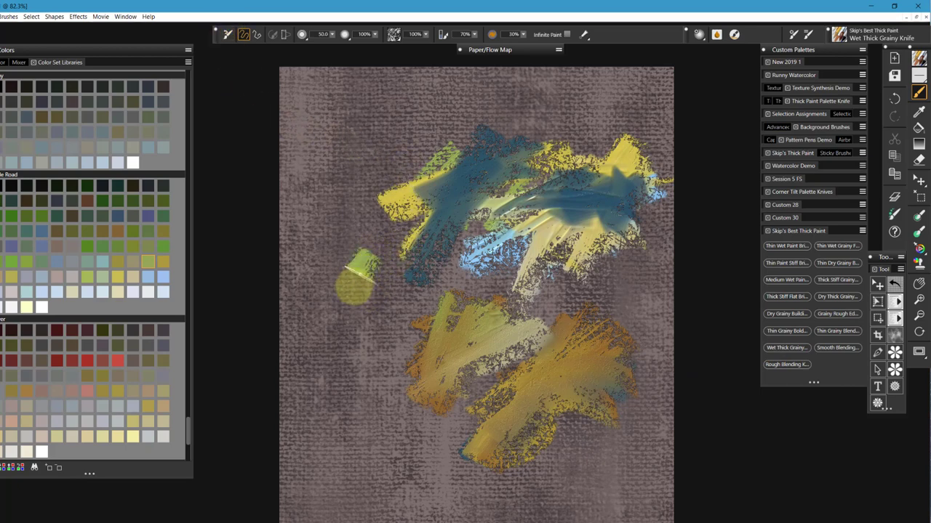
pyautogui.moveTo(371, 269); pyautogui.dragTo(320, 341)
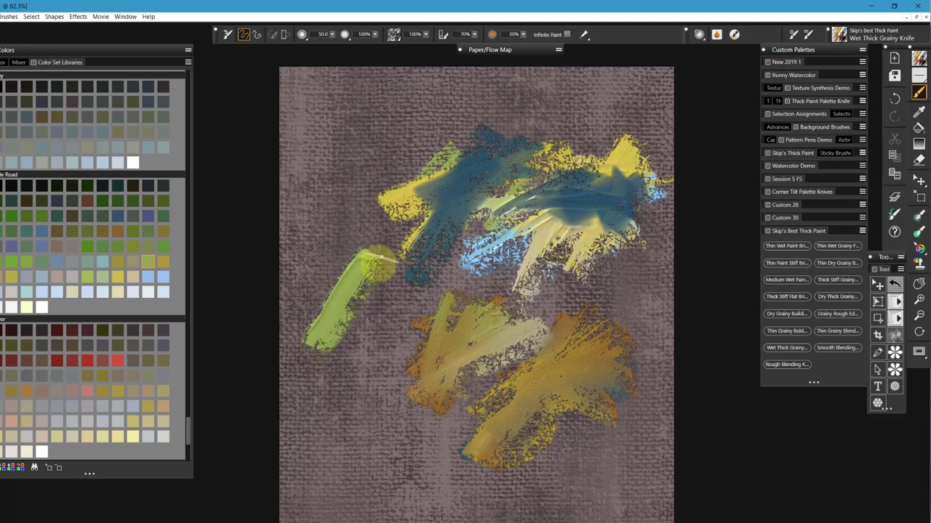
pyautogui.moveTo(386, 262); pyautogui.dragTo(327, 349)
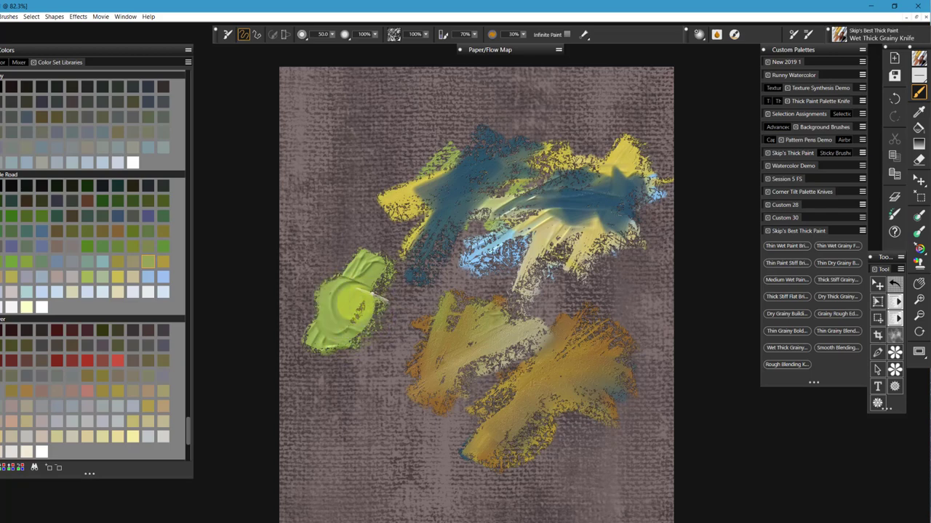
pyautogui.moveTo(349, 306); pyautogui.dragTo(342, 320)
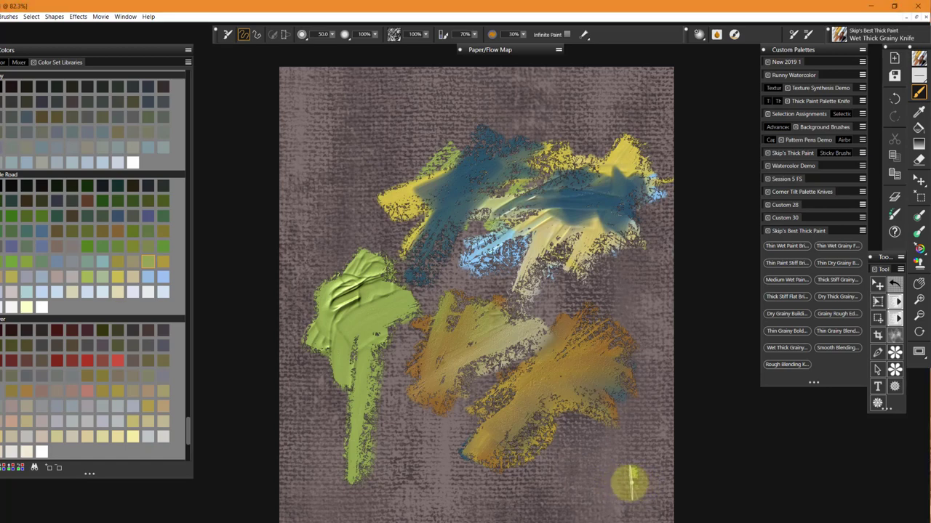
# Lay a textured green band along the bottom of the canvas
pyautogui.moveTo(630, 483); pyautogui.dragTo(575, 486)
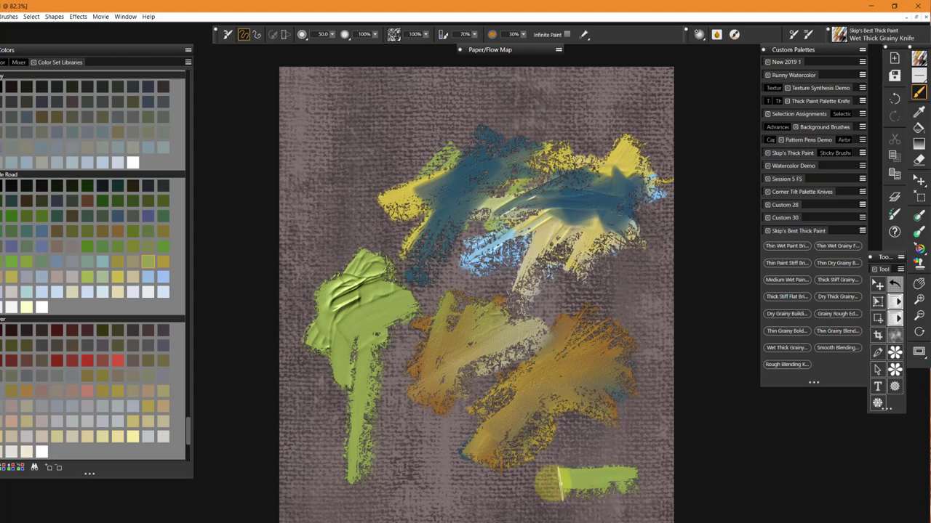
pyautogui.moveTo(552, 484); pyautogui.dragTo(629, 491)
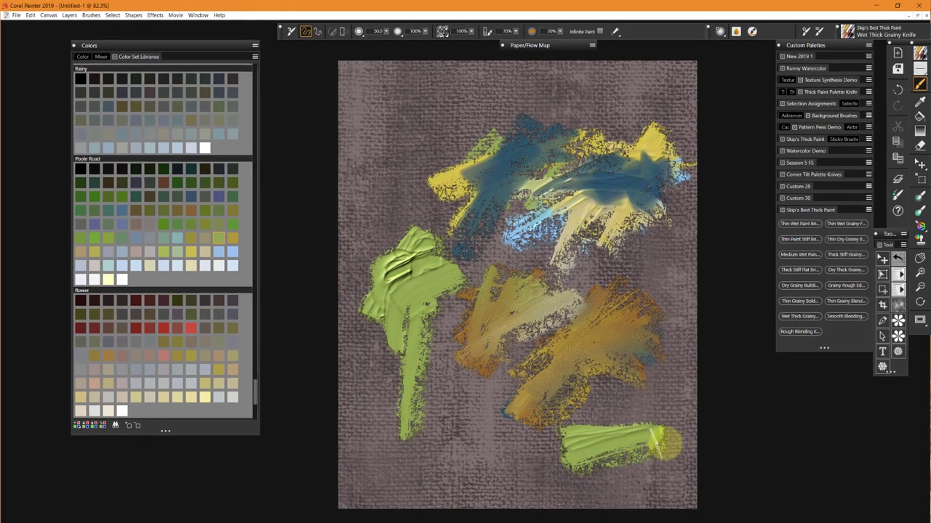
pyautogui.moveTo(669, 443); pyautogui.dragTo(589, 480)
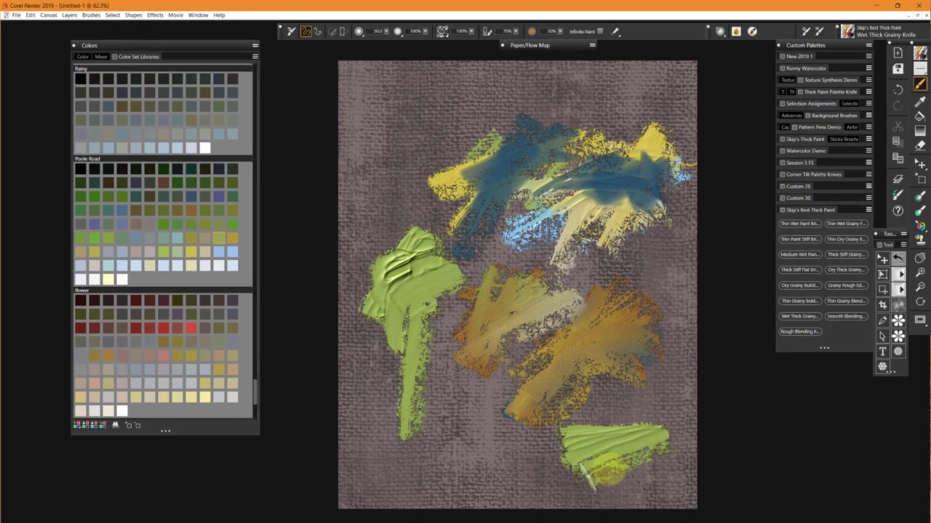
pyautogui.moveTo(582, 472); pyautogui.dragTo(654, 444)
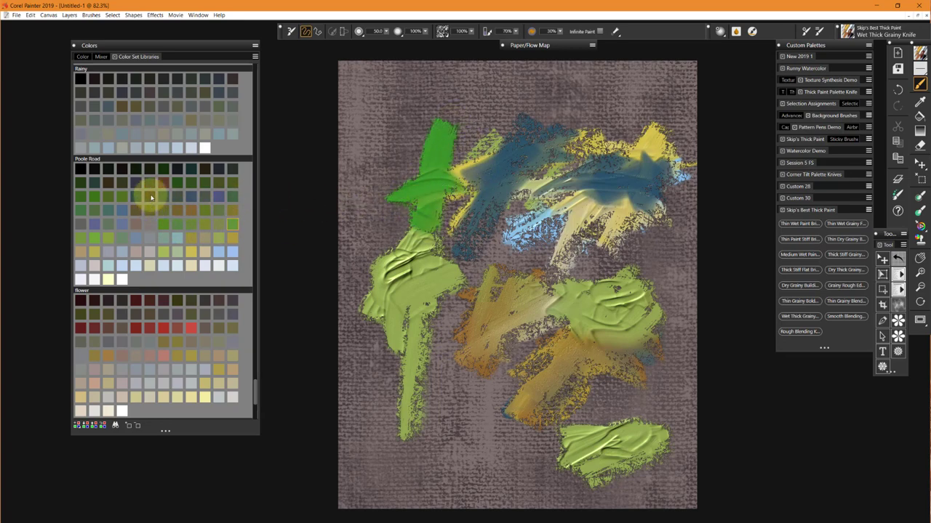
# Drag a bright green knife stroke across the upper left of the canvas
pyautogui.moveTo(451, 146); pyautogui.dragTo(501, 181)
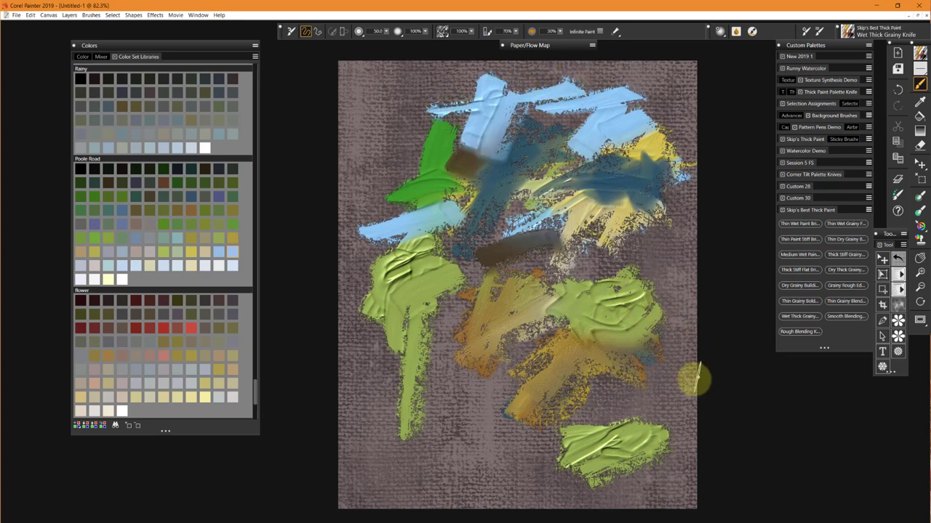
pyautogui.moveTo(716, 367)
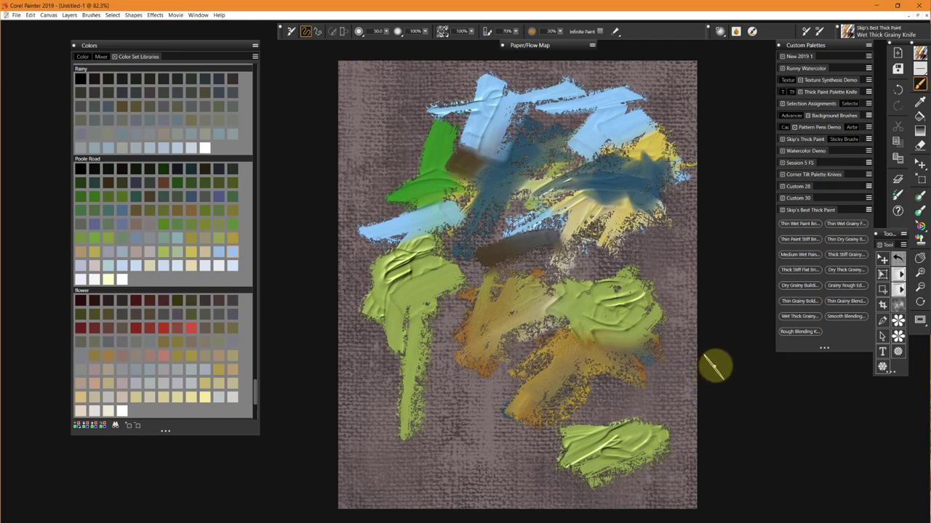
pyautogui.moveTo(845, 315)
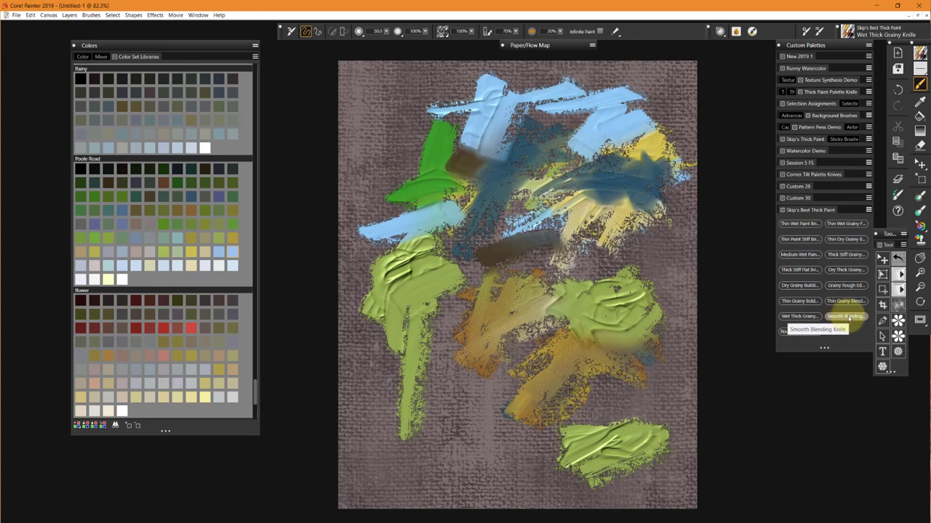
# With the Smooth Blending Knife, soften the upper-right blue and yellow down into the central green patches
pyautogui.click(846, 316)
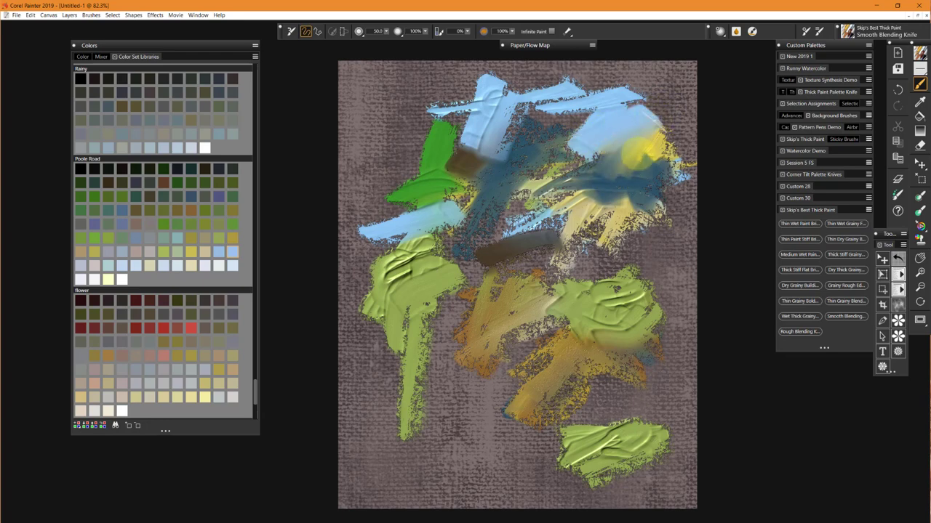
pyautogui.moveTo(654, 130); pyautogui.dragTo(633, 182)
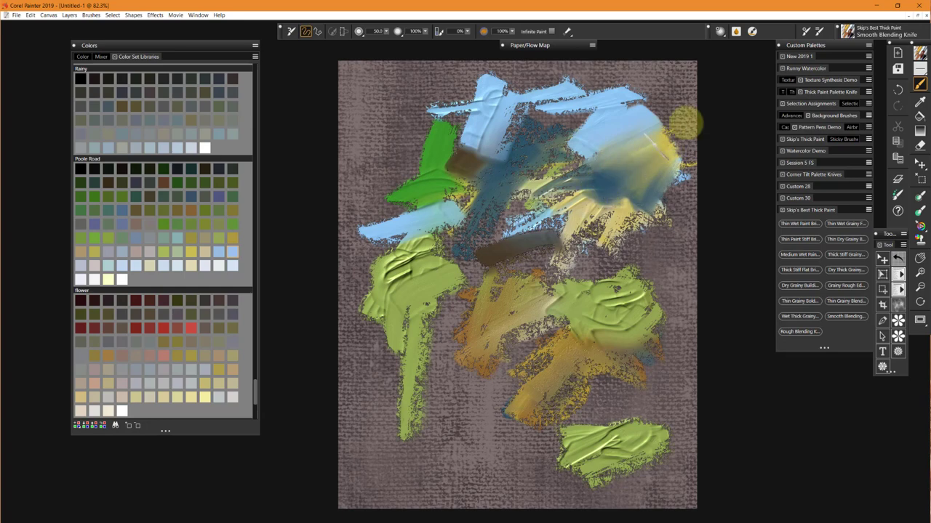
pyautogui.moveTo(688, 123); pyautogui.dragTo(629, 185)
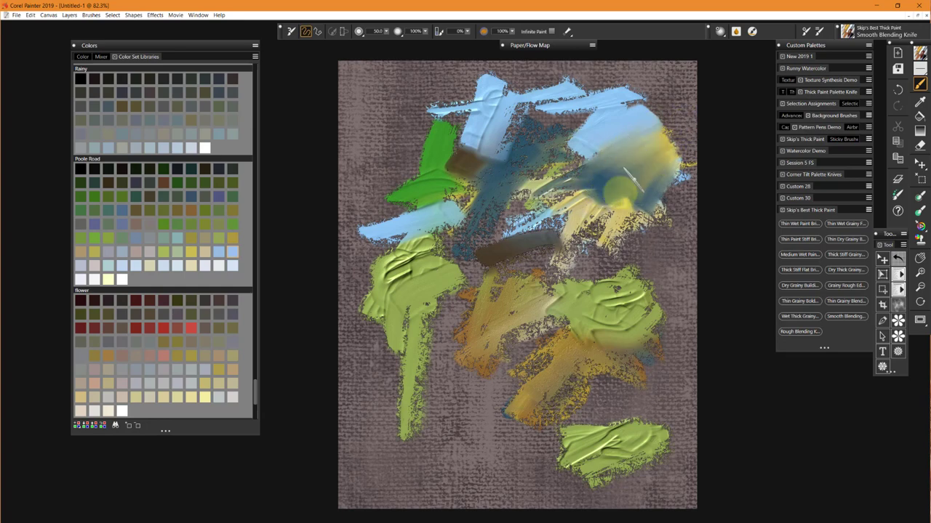
pyautogui.moveTo(632, 185); pyautogui.dragTo(640, 254)
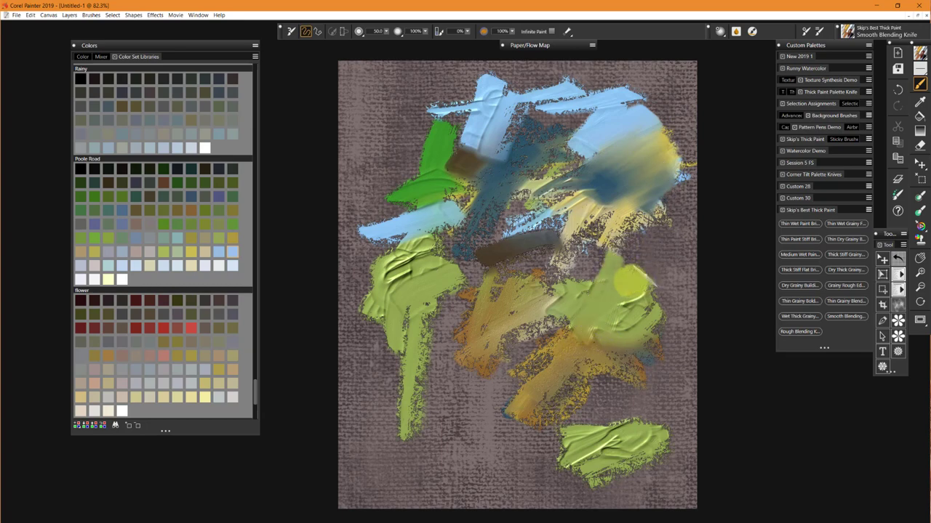
pyautogui.moveTo(632, 276); pyautogui.dragTo(549, 313)
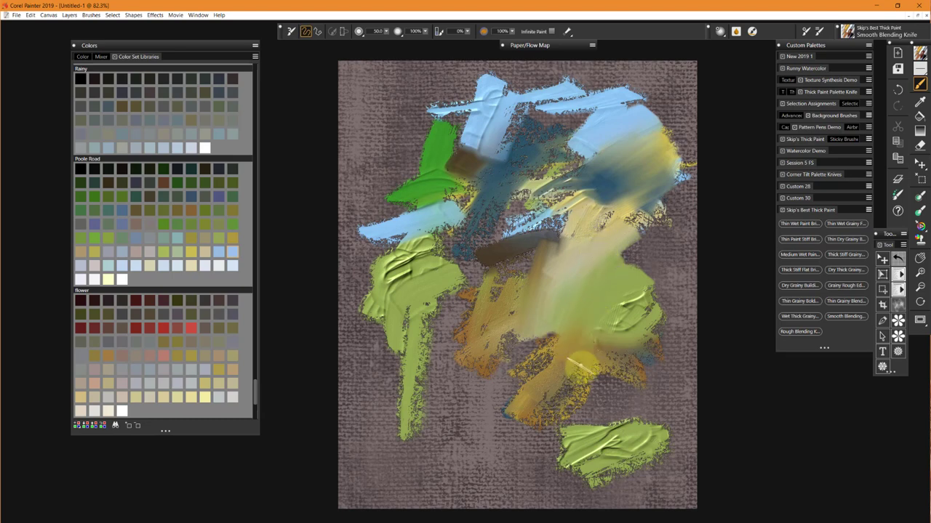
pyautogui.moveTo(574, 364); pyautogui.dragTo(516, 247)
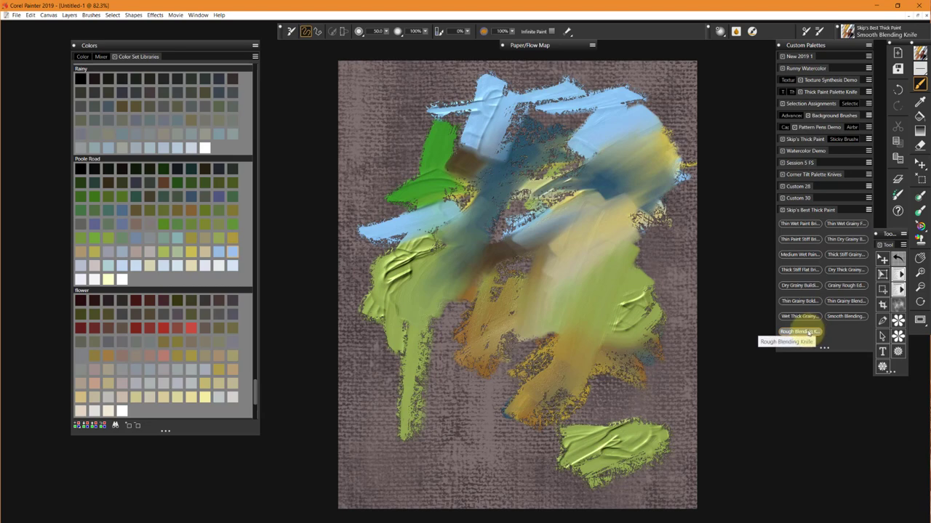
# With the Rough Blending Knife, streak the right-side green and ochre into a yellow-green mix
pyautogui.click(799, 332)
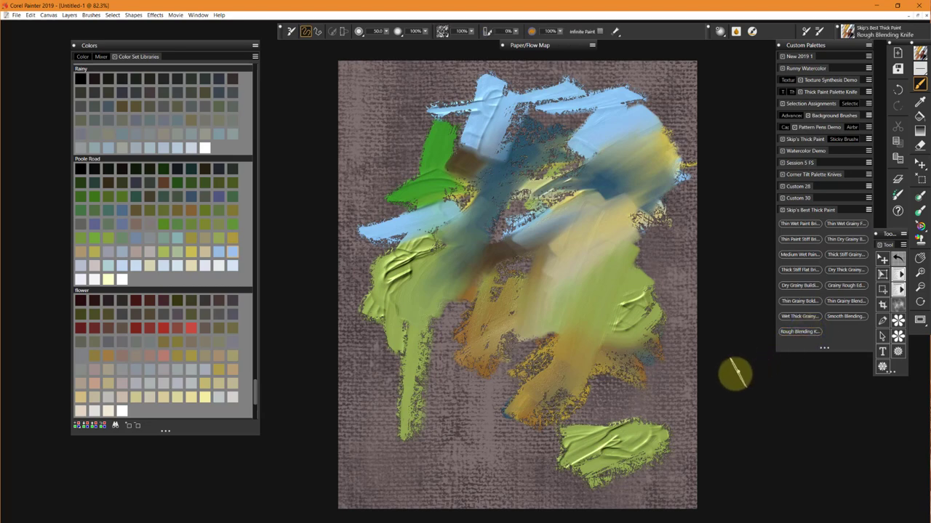
pyautogui.moveTo(733, 373)
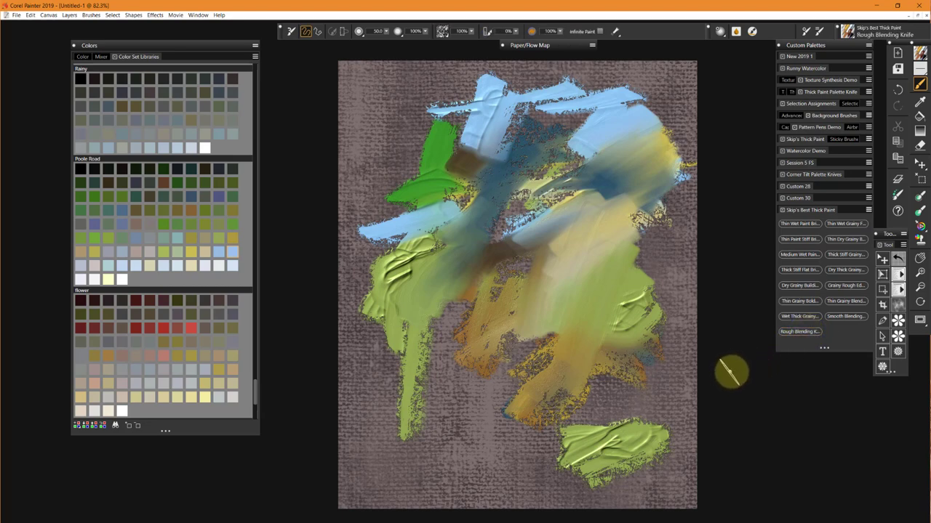
pyautogui.moveTo(639, 145)
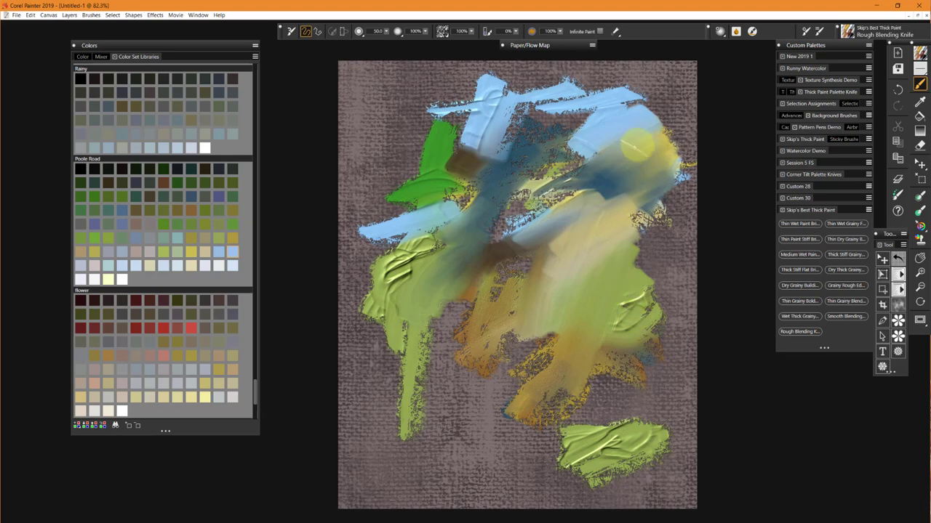
pyautogui.moveTo(640, 146); pyautogui.dragTo(571, 239)
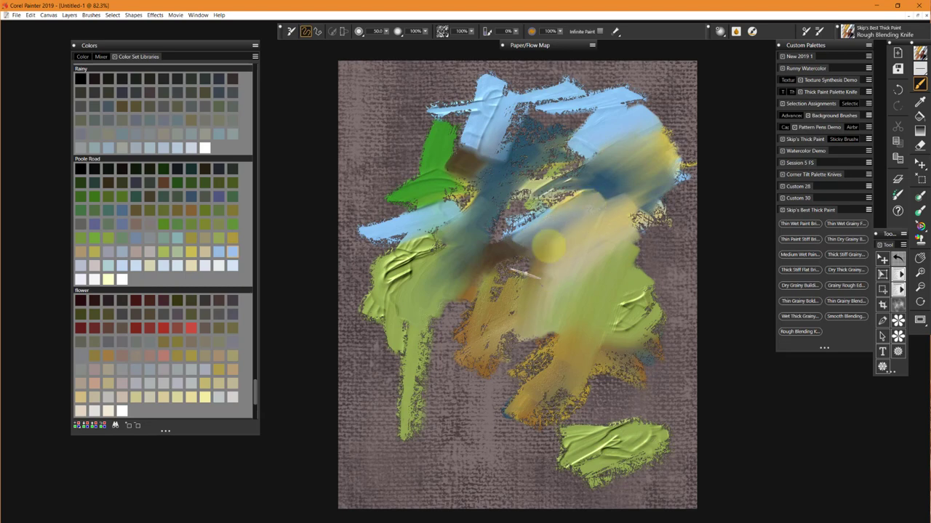
pyautogui.moveTo(549, 250); pyautogui.dragTo(607, 302)
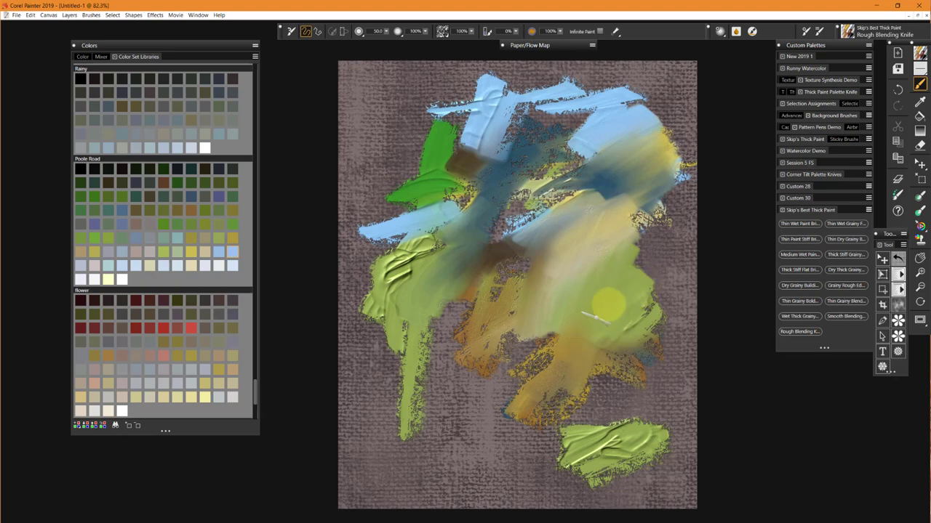
pyautogui.moveTo(596, 317); pyautogui.dragTo(647, 327)
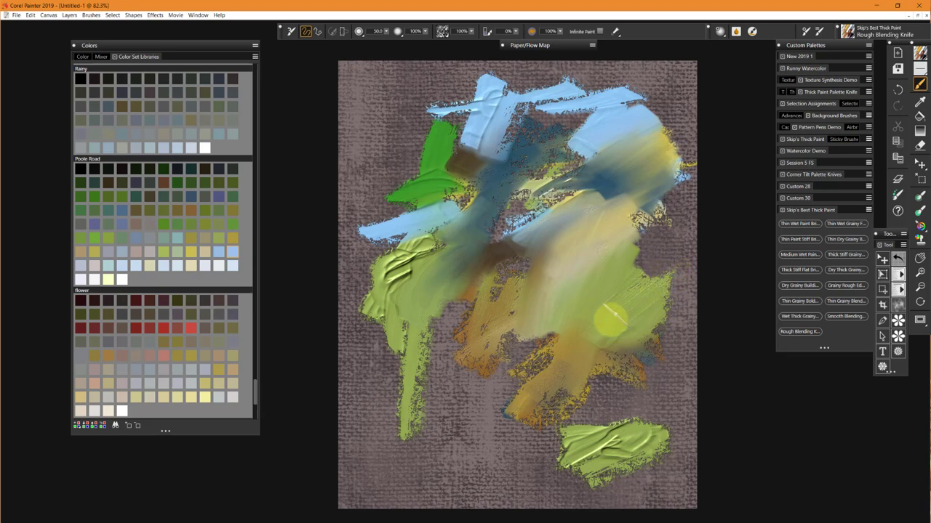
pyautogui.moveTo(615, 327); pyautogui.dragTo(589, 357)
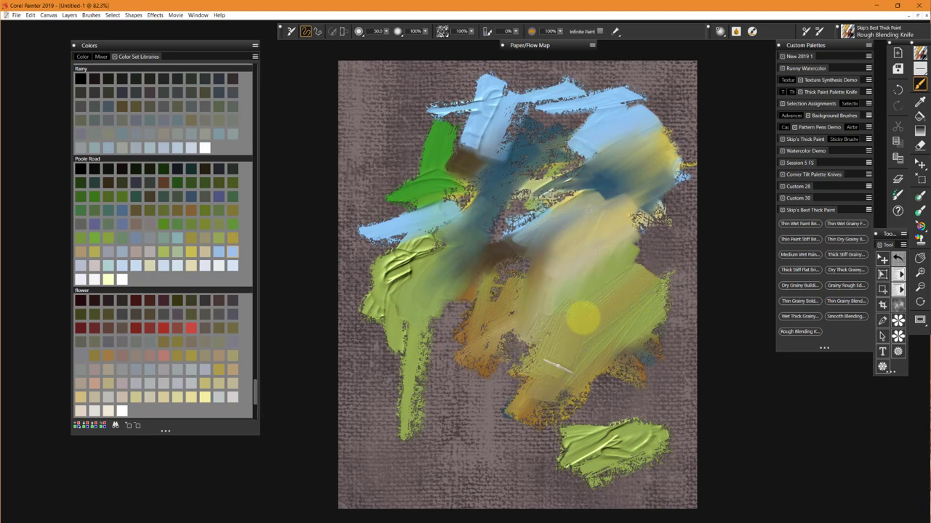
pyautogui.moveTo(581, 317); pyautogui.dragTo(651, 291)
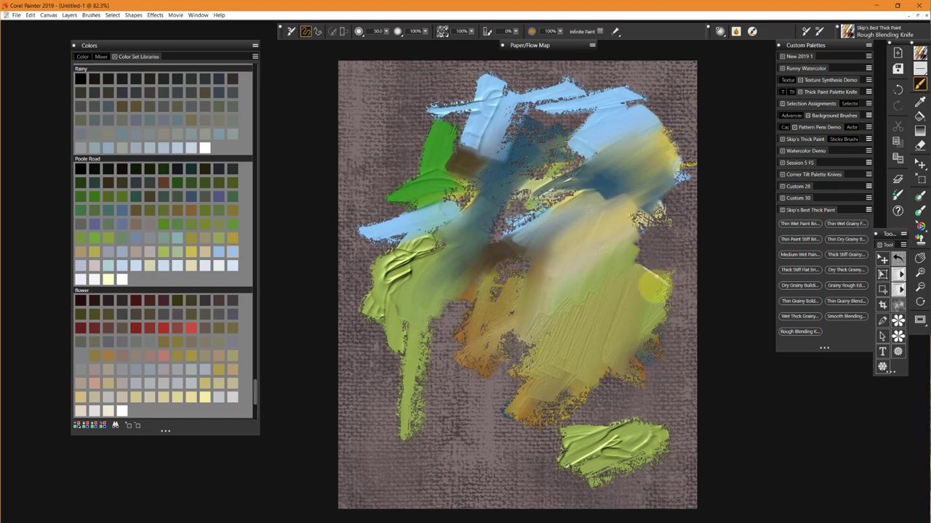
pyautogui.moveTo(654, 283); pyautogui.dragTo(546, 371)
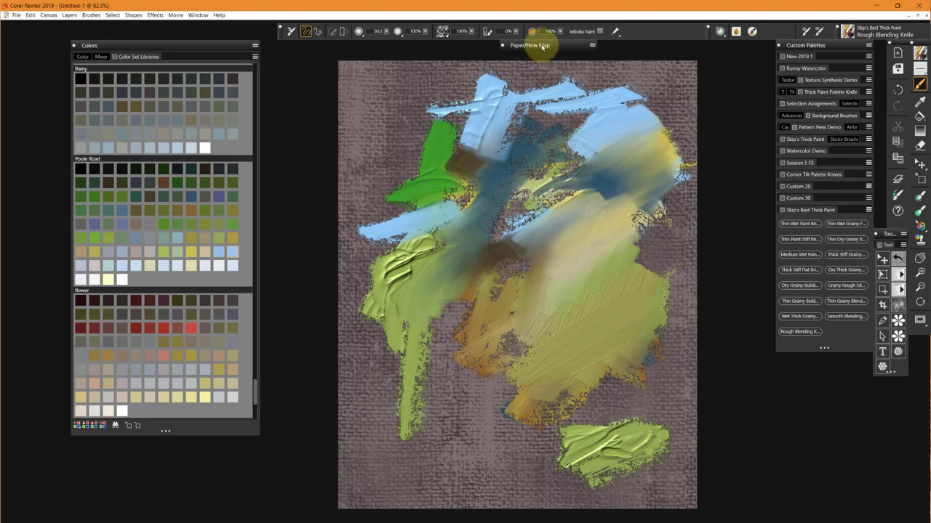
# Replace the Scratch paper with the Stained watercolor paper from Paper Libraries
pyautogui.click(529, 44)
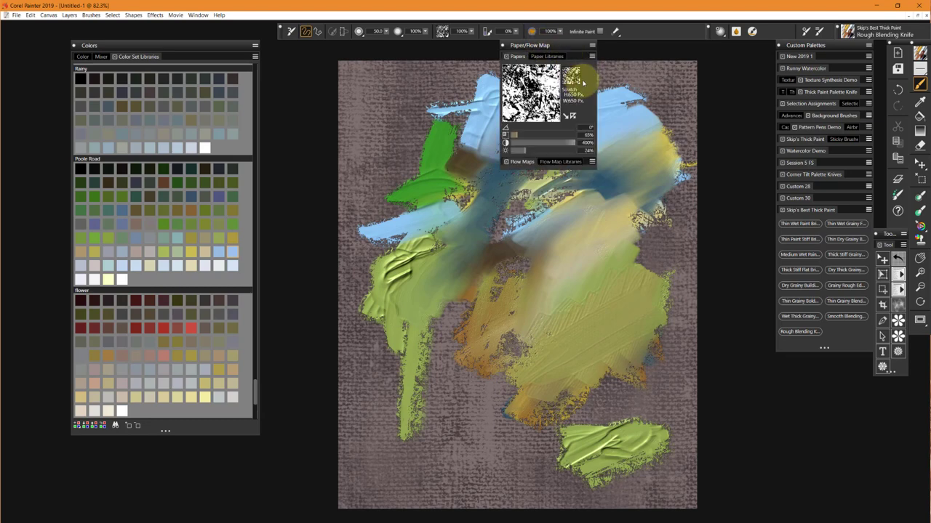
pyautogui.click(571, 77)
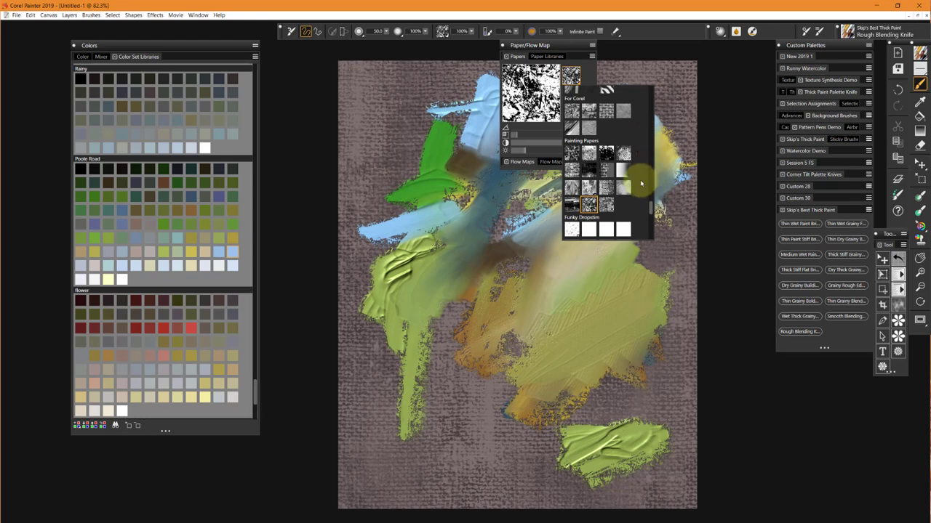
pyautogui.click(588, 188)
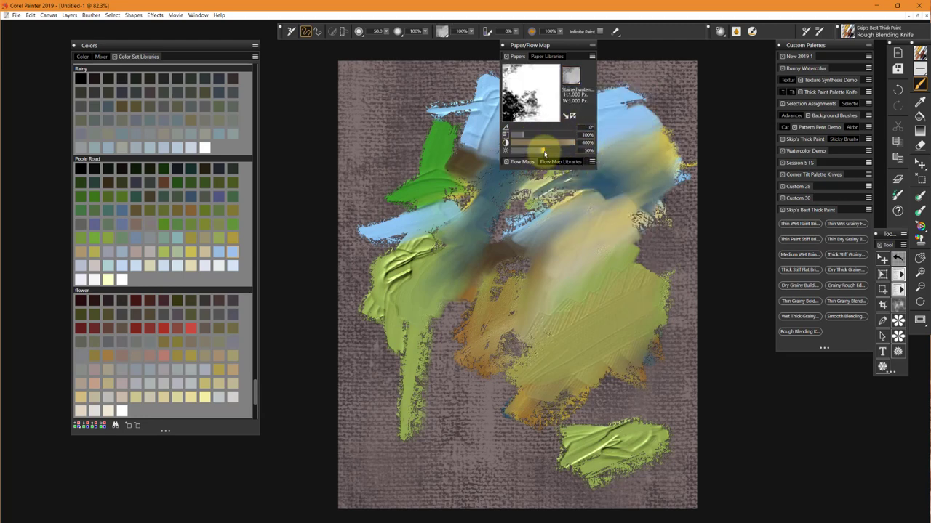
# Roughly blend the bright green block and blue bars into hazy blue-green through the centre
pyautogui.moveTo(571, 136); pyautogui.dragTo(546, 135)
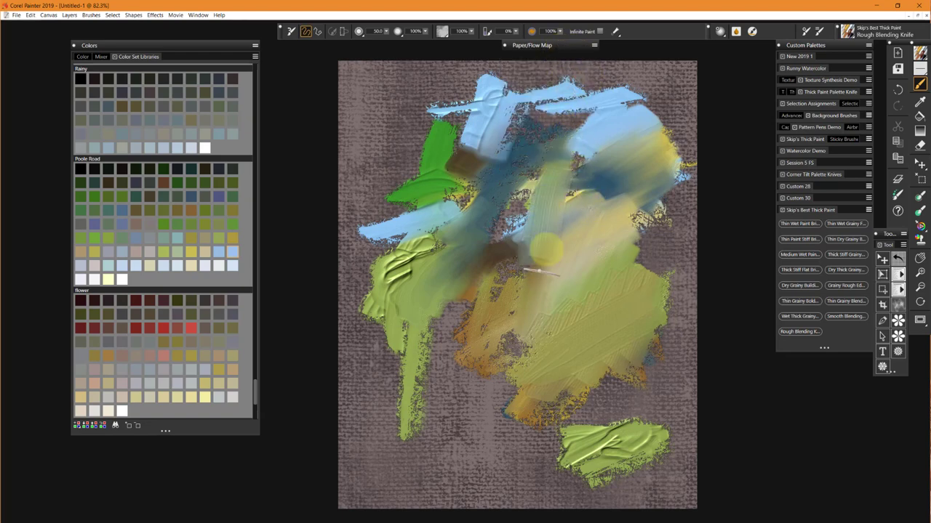
pyautogui.moveTo(549, 251); pyautogui.dragTo(589, 280)
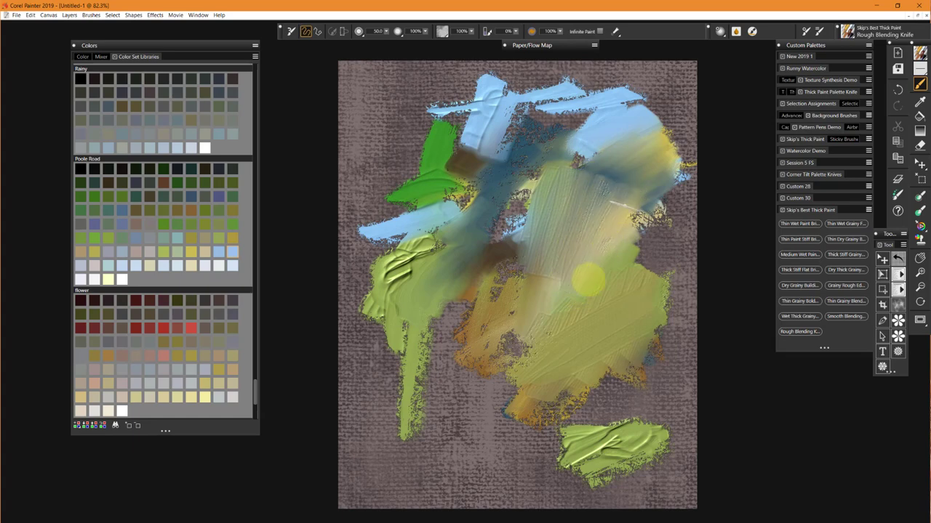
pyautogui.moveTo(589, 280); pyautogui.dragTo(669, 262)
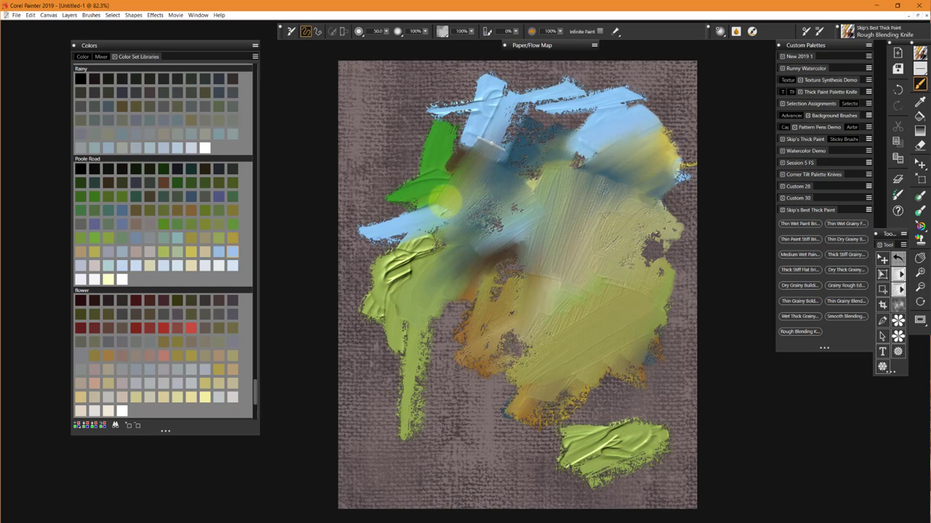
pyautogui.moveTo(451, 196); pyautogui.dragTo(472, 149)
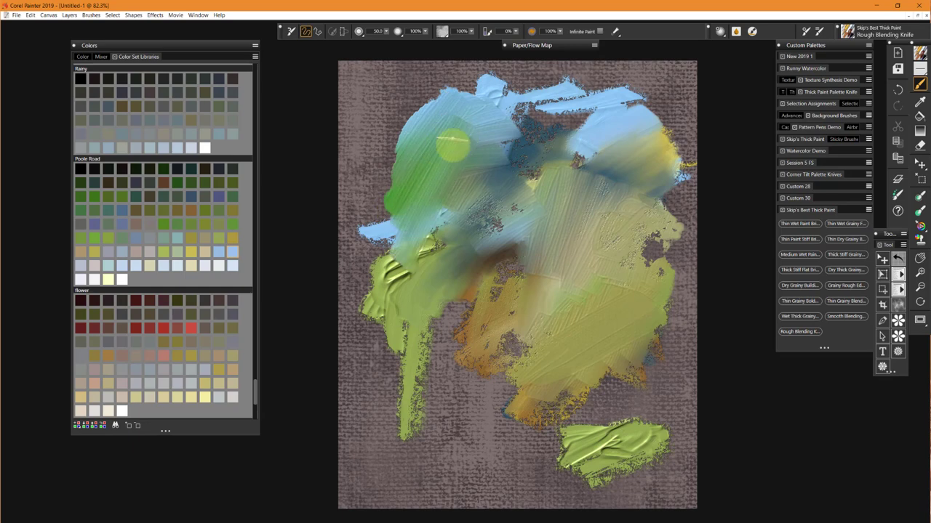
pyautogui.moveTo(451, 145); pyautogui.dragTo(519, 273)
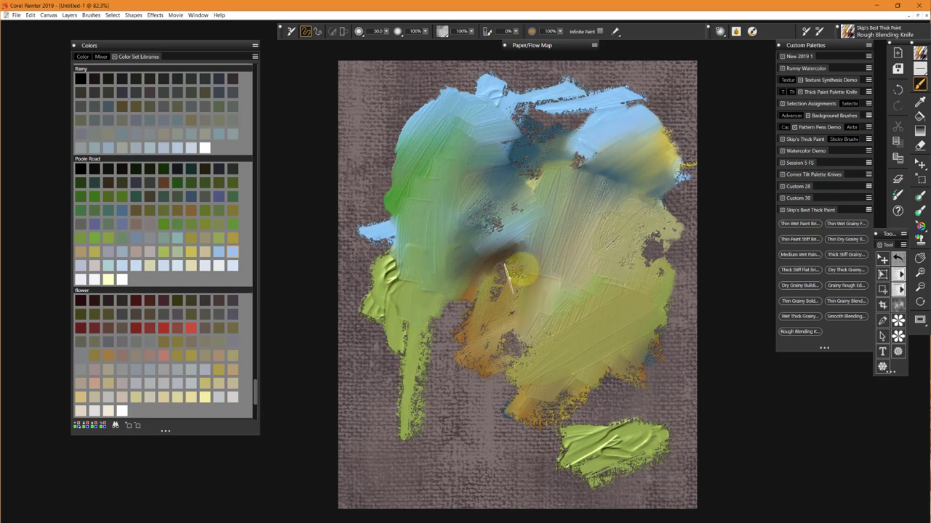